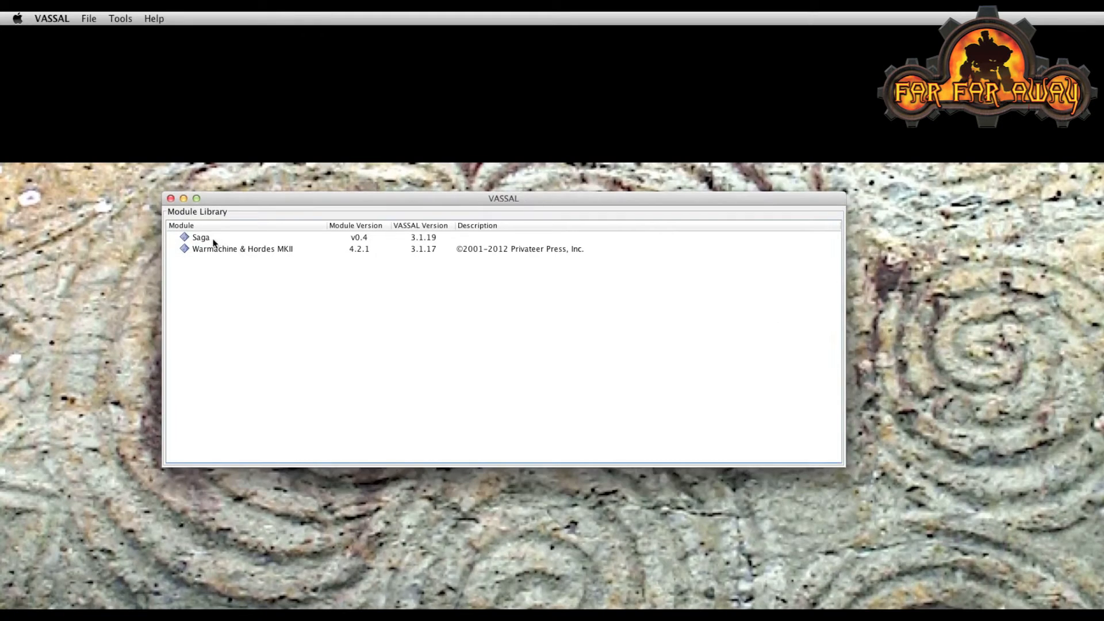
mouse_move(253, 287)
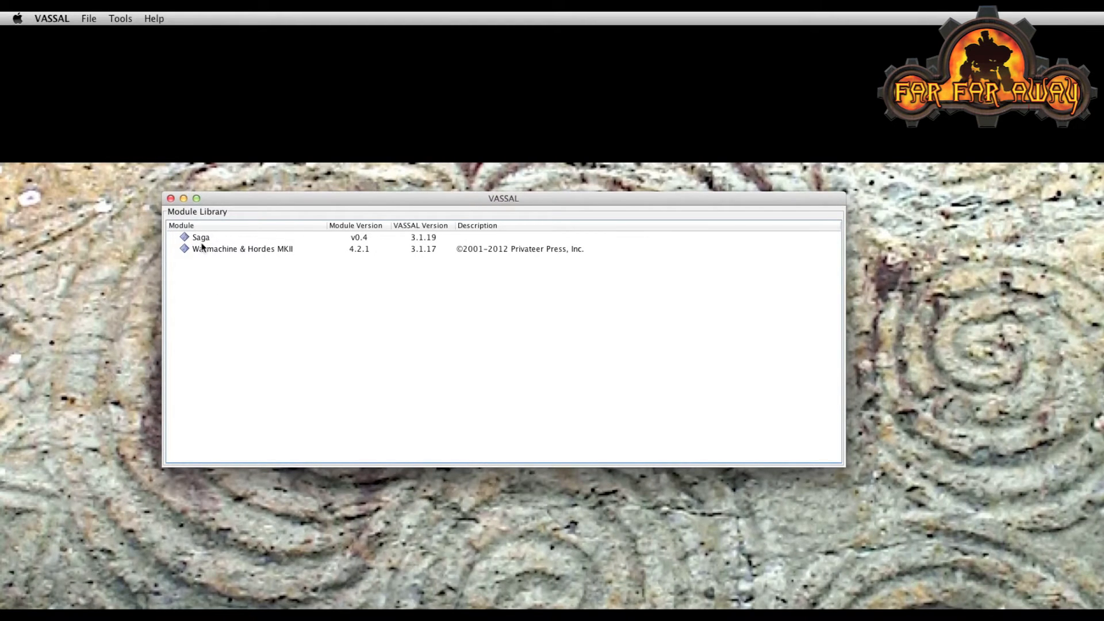
mouse_move(268, 253)
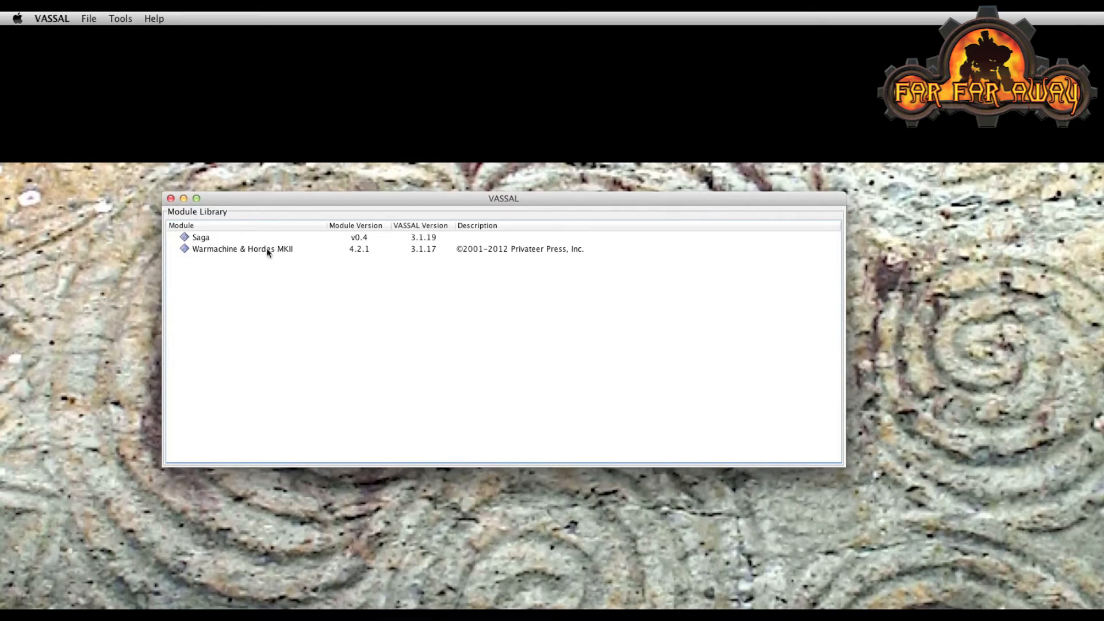
Browse the File and Tools menus and return to File, ready to load a module.
click(88, 19)
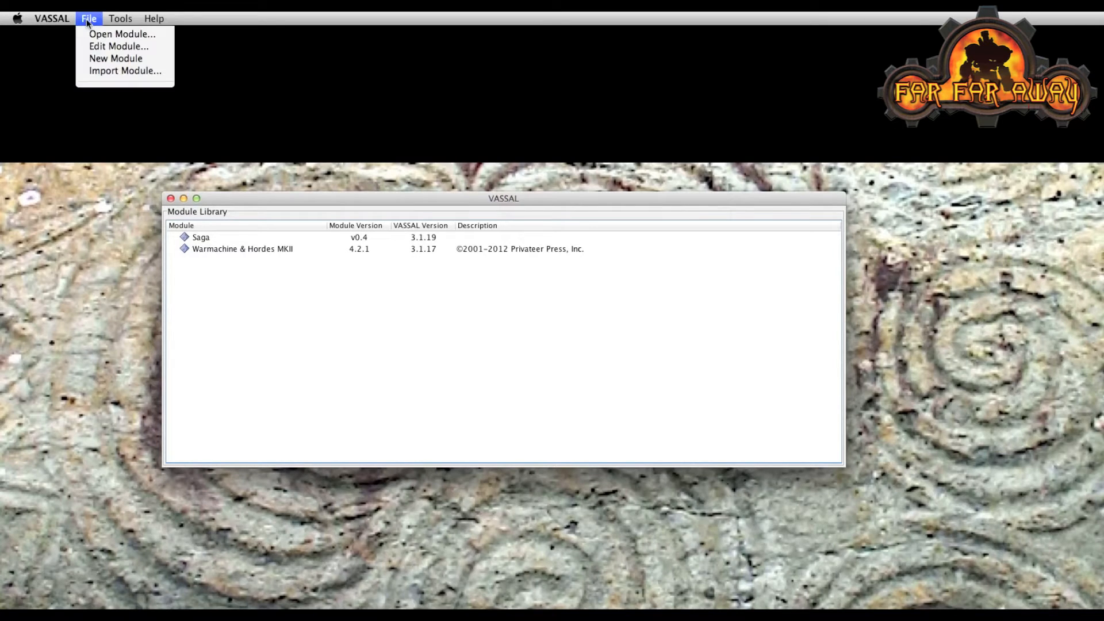
click(120, 19)
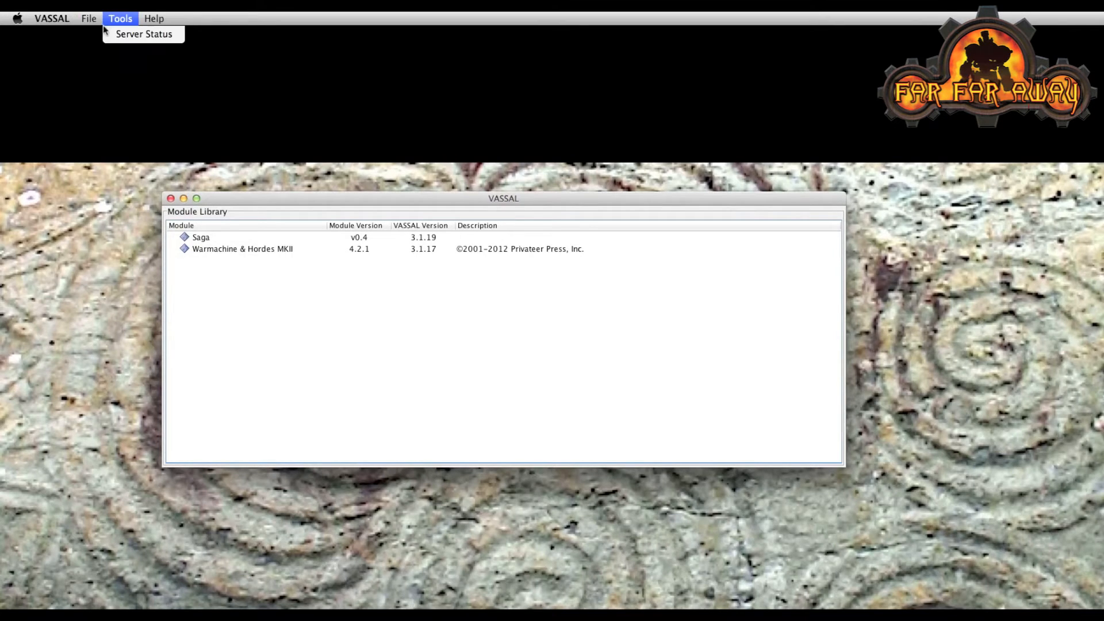
click(89, 19)
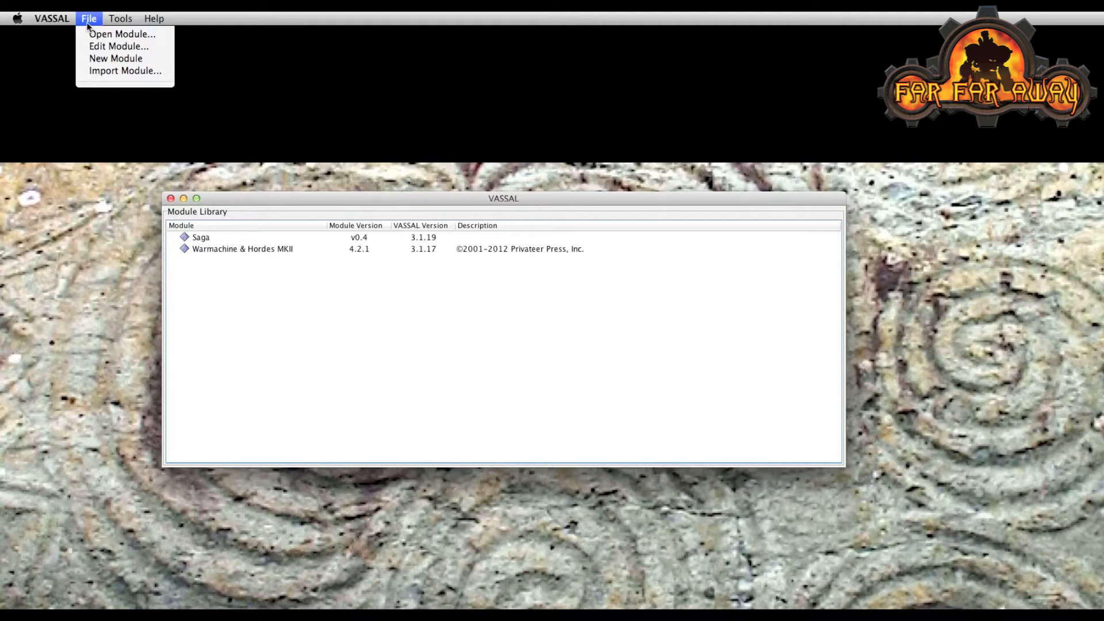
mouse_move(123, 34)
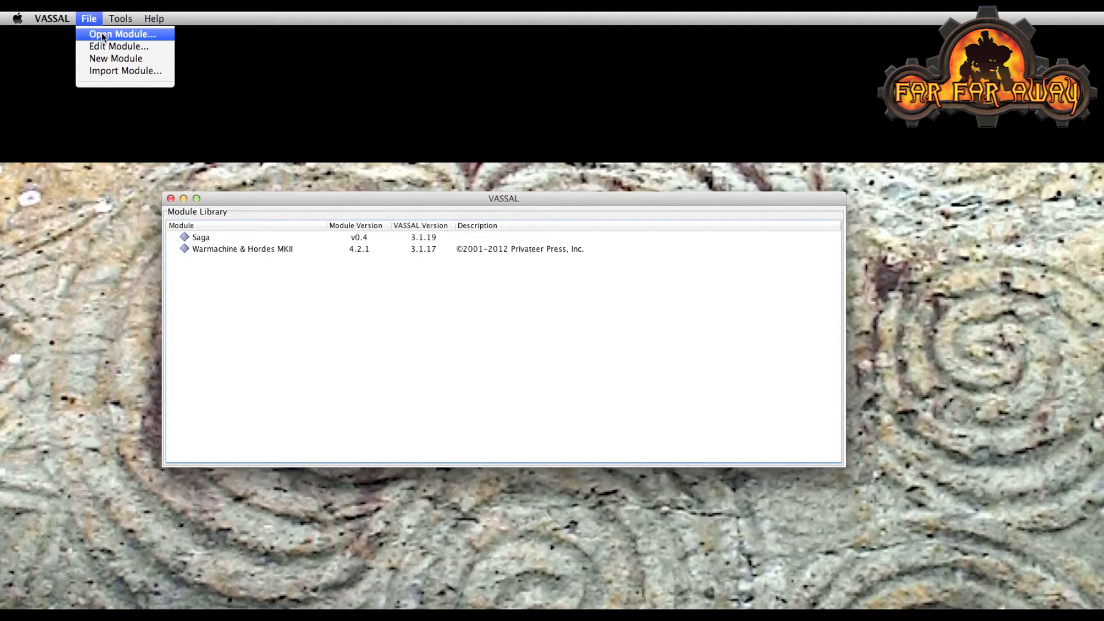
Load the Malifaux.v1.vmod module from the Malifaux folder.
click(121, 34)
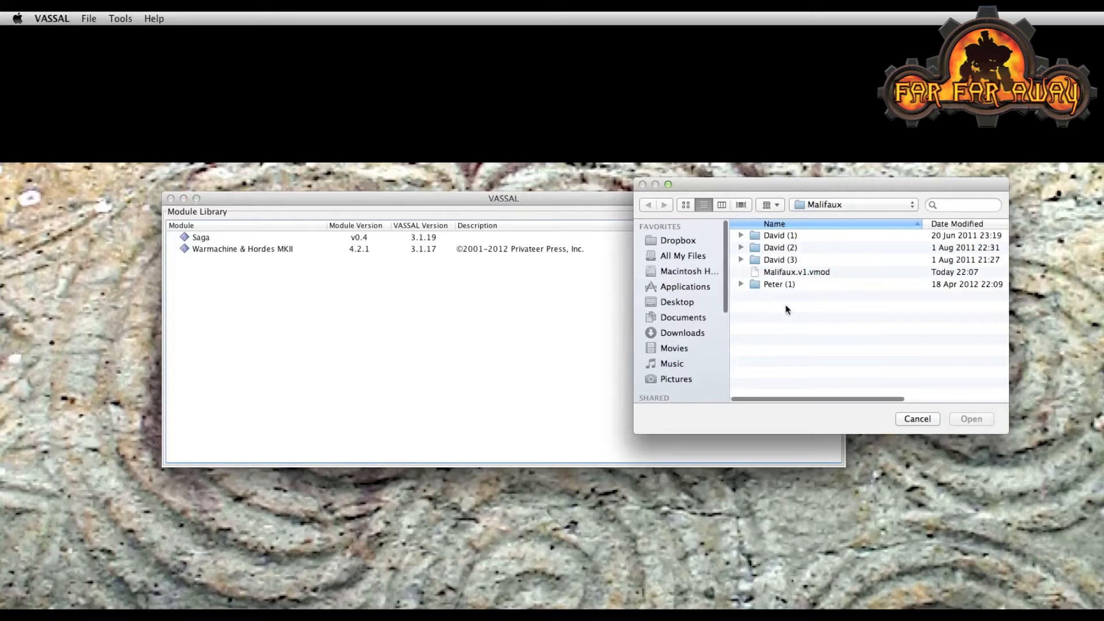
click(796, 271)
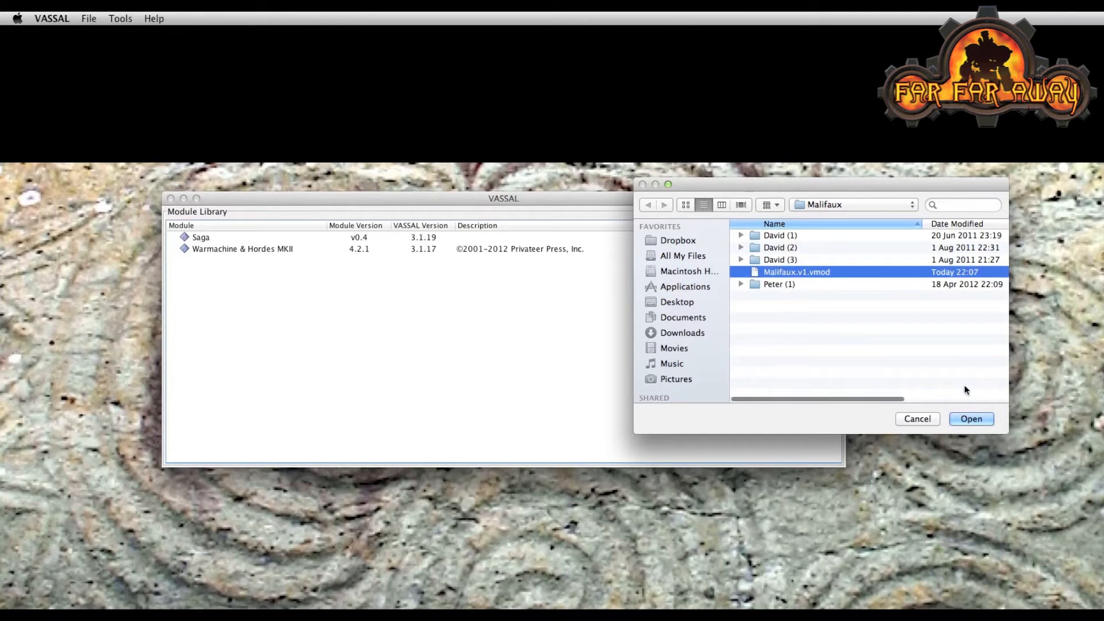
click(970, 419)
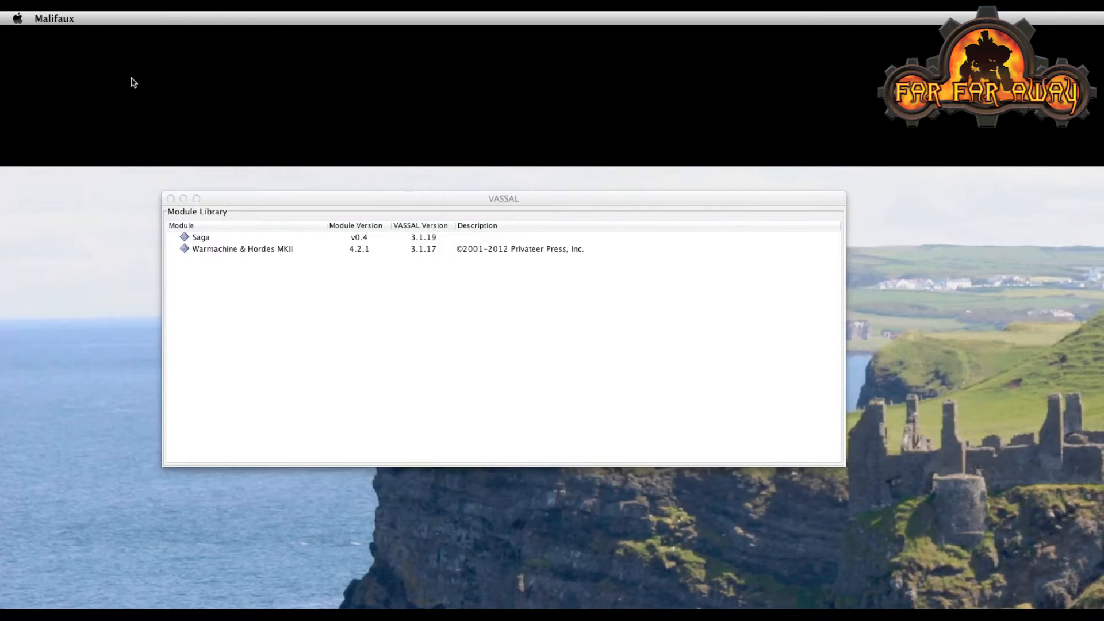
mouse_move(468, 144)
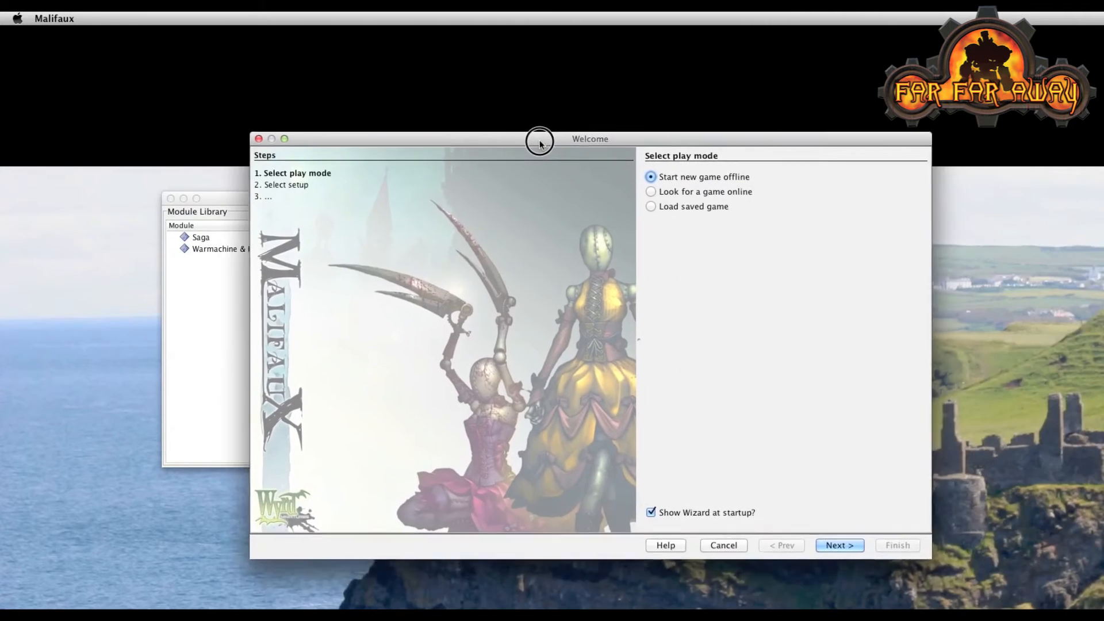
drag(540, 138, 573, 128)
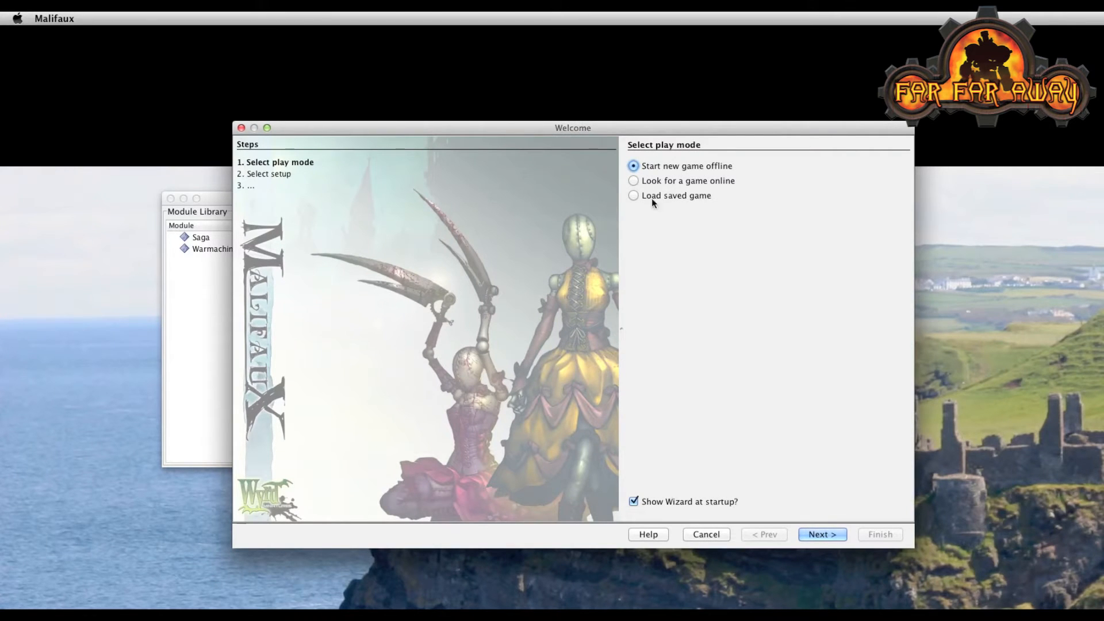
mouse_move(670, 261)
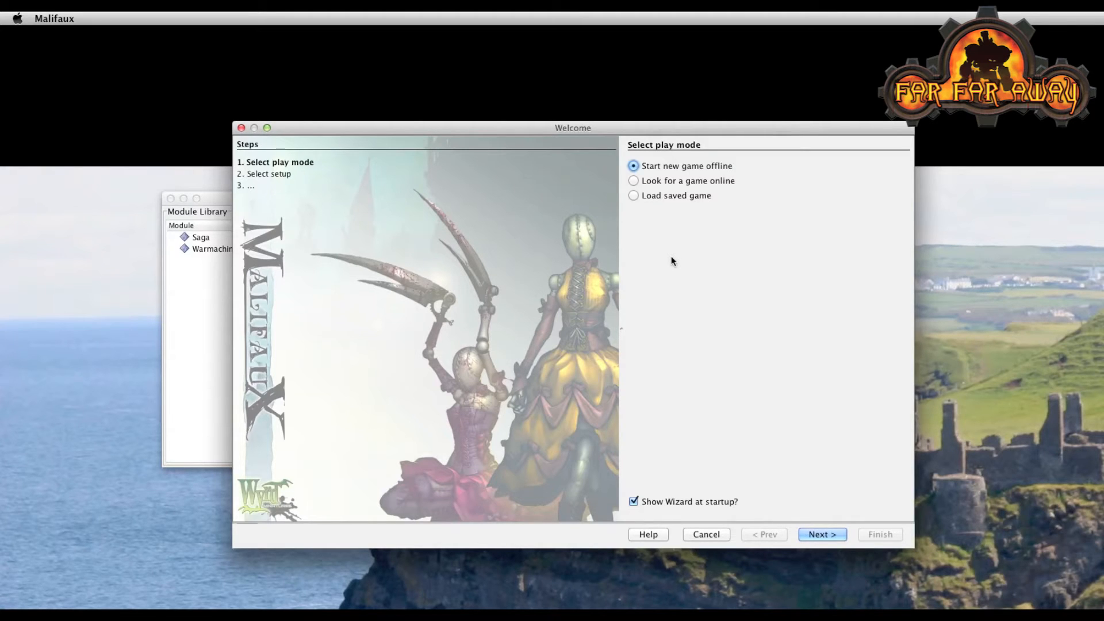
mouse_move(724, 171)
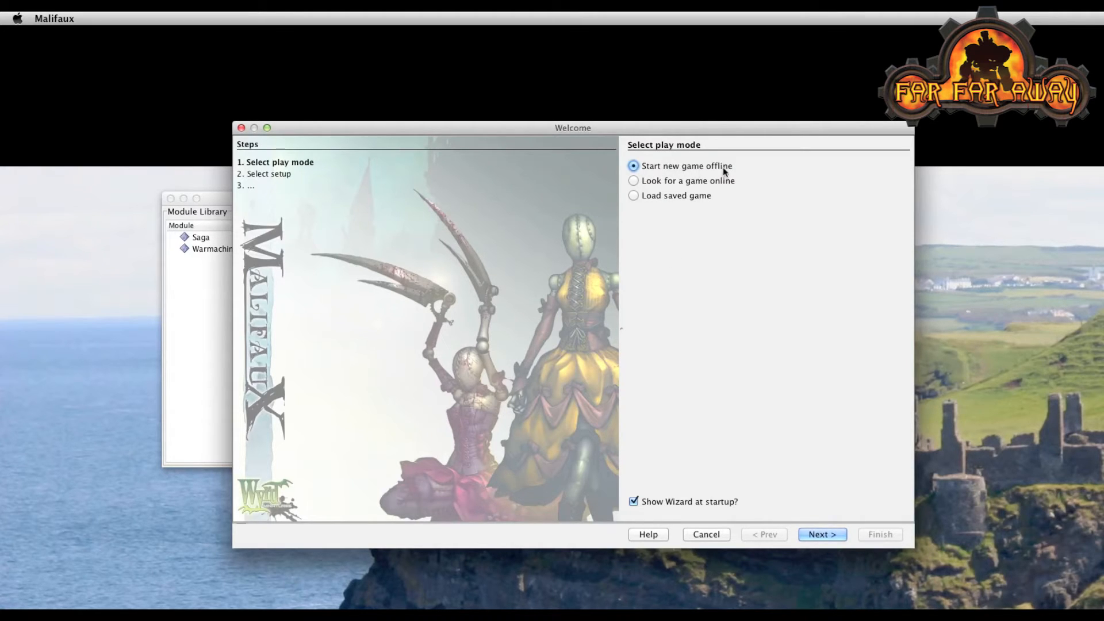
mouse_move(822, 535)
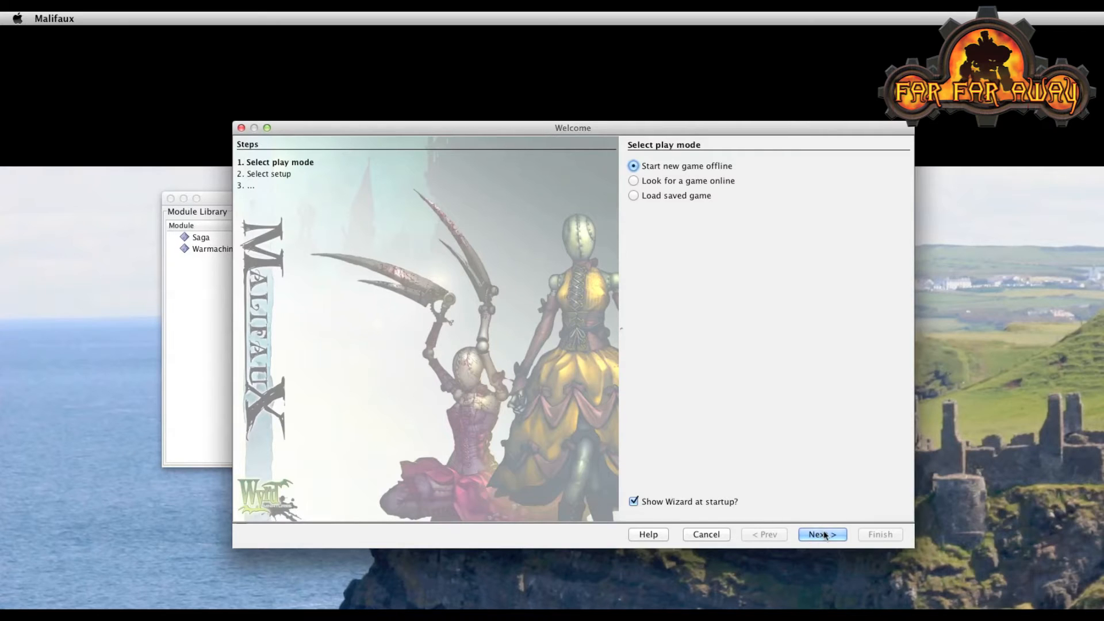
Advance the new-game wizard with Bog's Hole chosen as the setup, reaching the side choice.
click(821, 533)
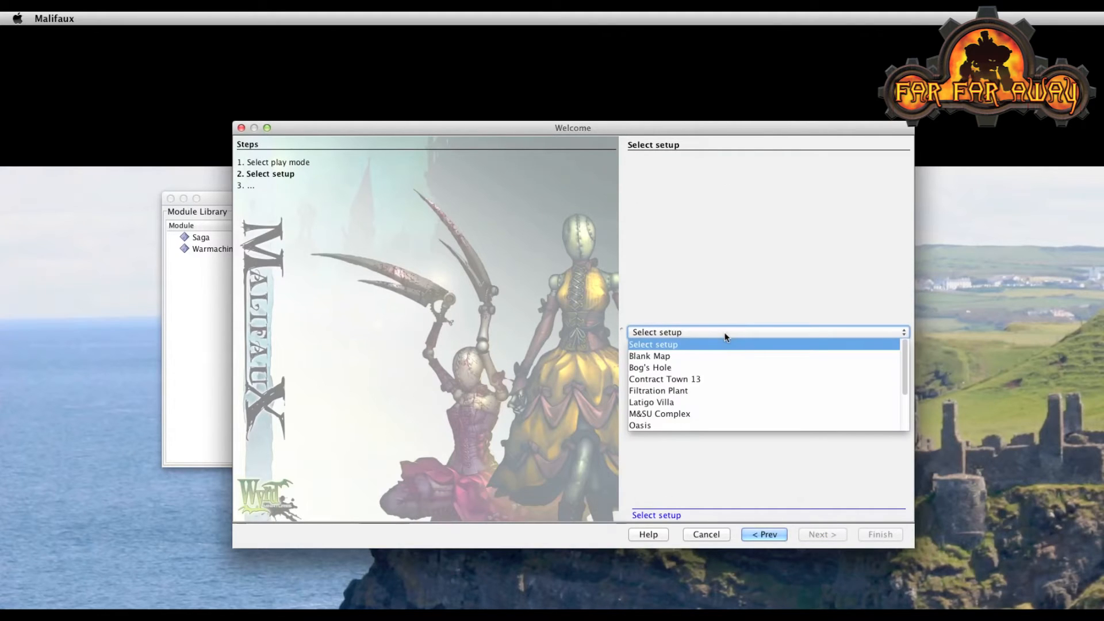
click(648, 367)
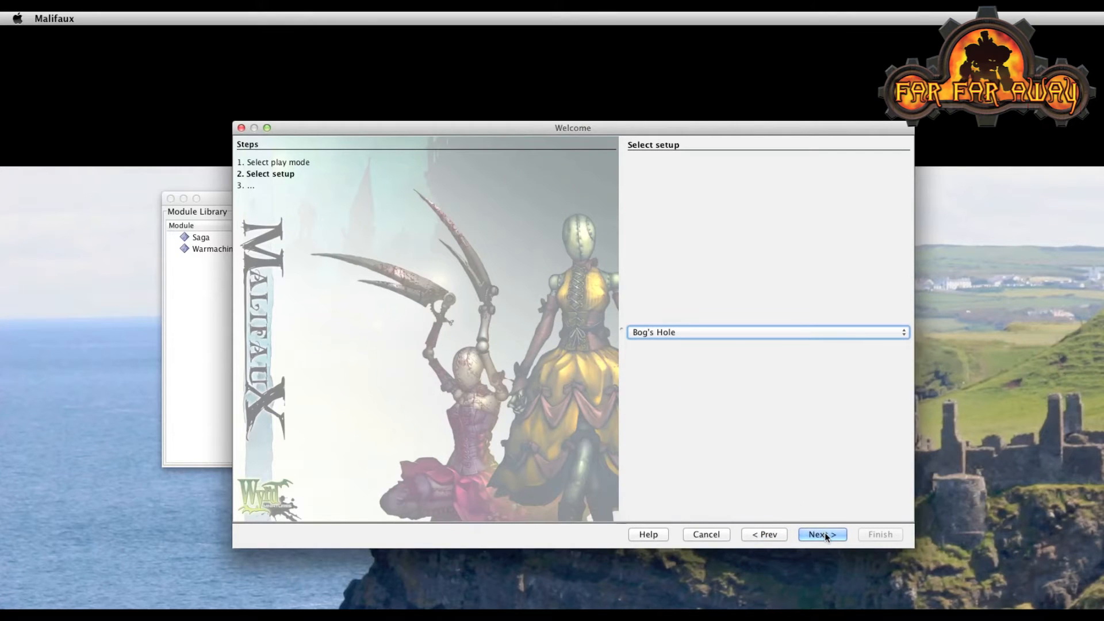
click(821, 533)
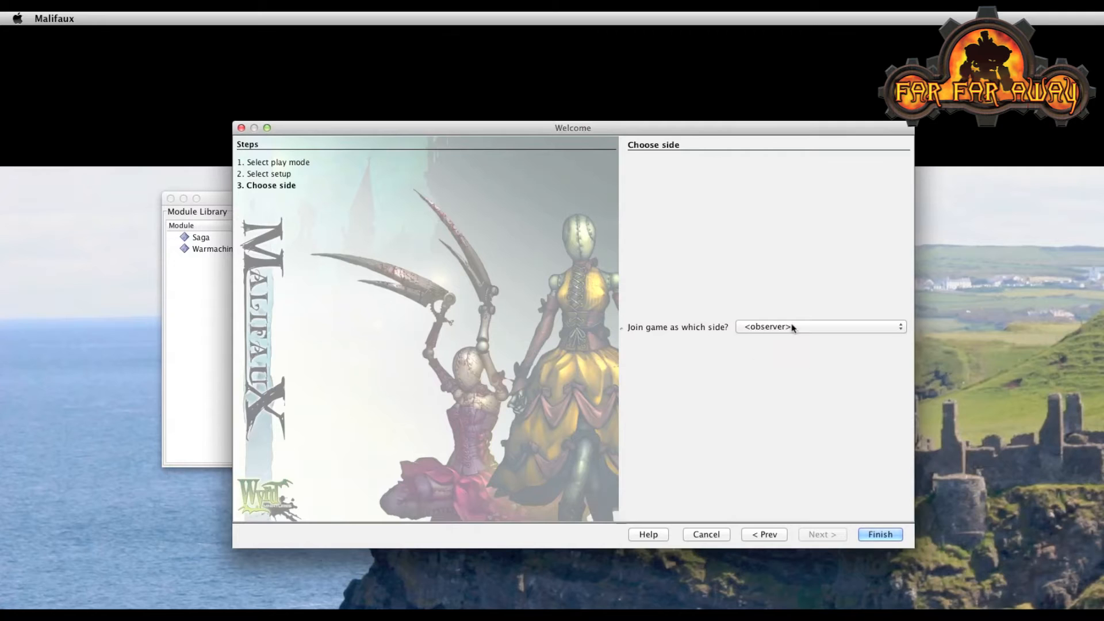
Keep <observer> as the side and finish the wizard so the Bog's Hole map loads.
click(818, 326)
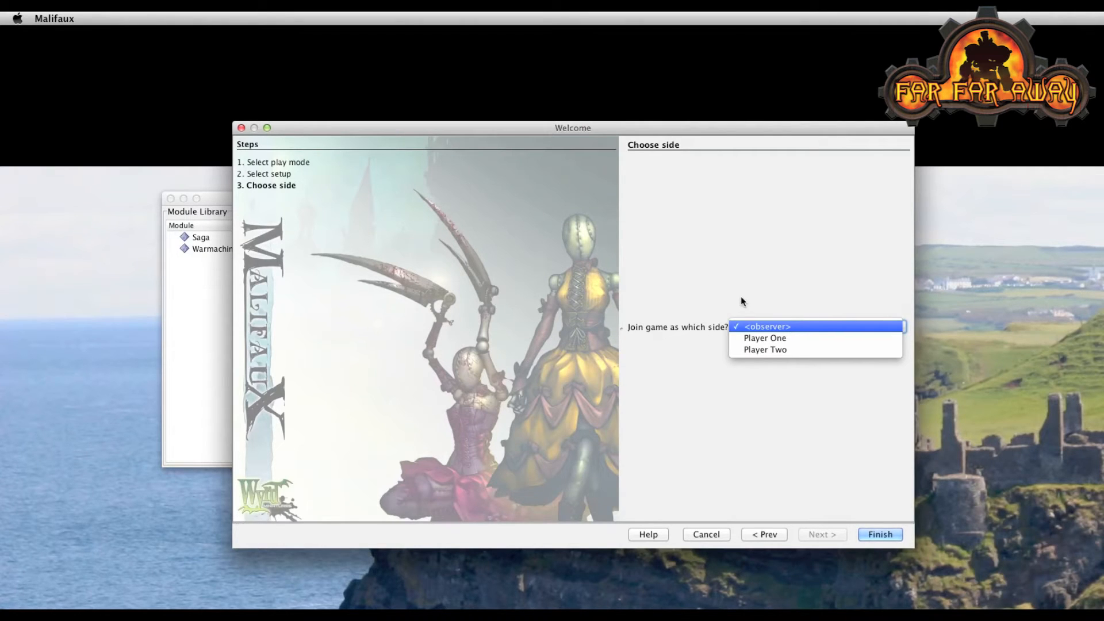
click(766, 326)
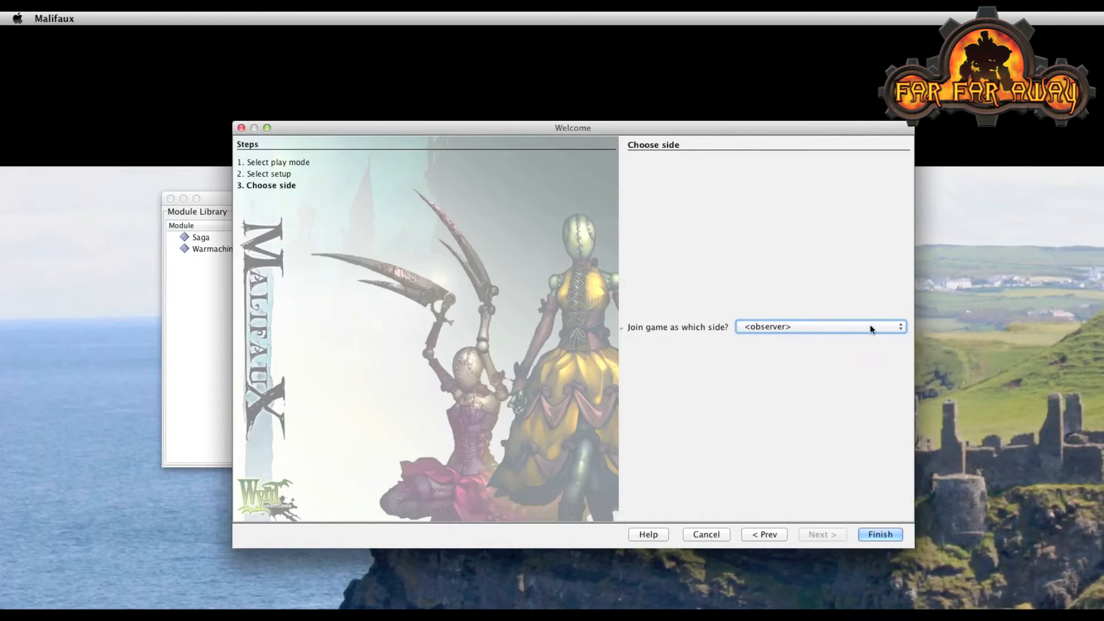
mouse_move(886, 354)
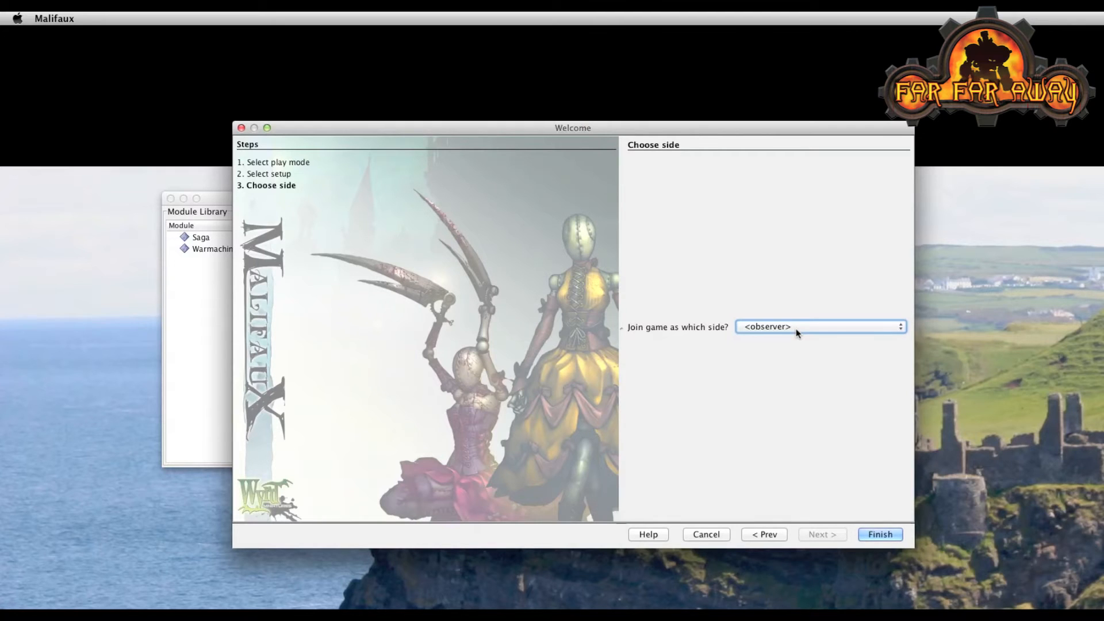
click(879, 534)
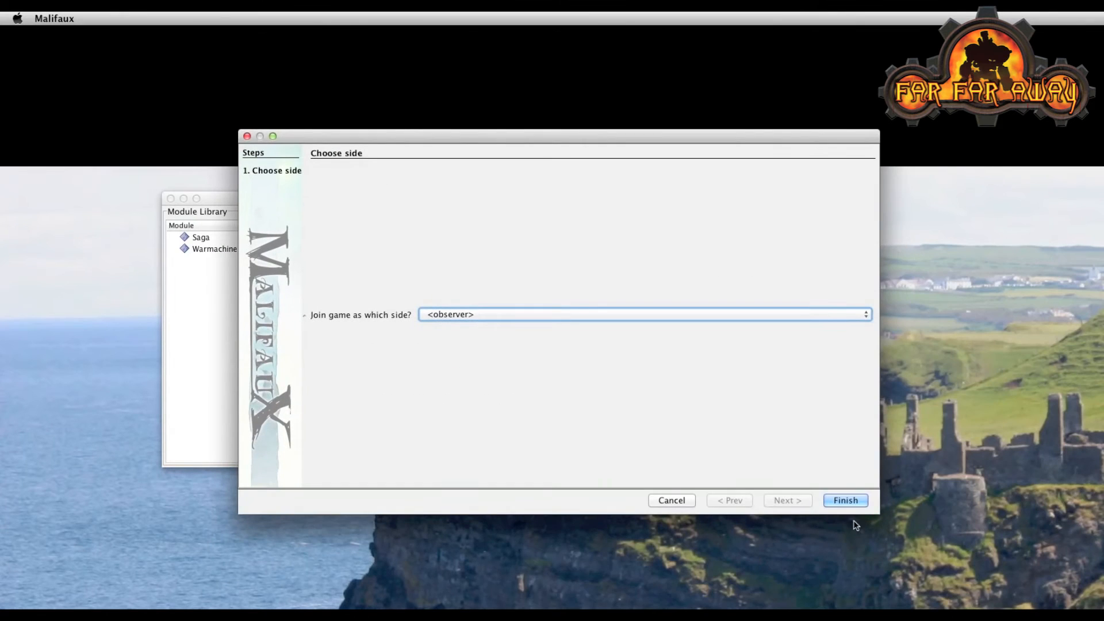
click(844, 500)
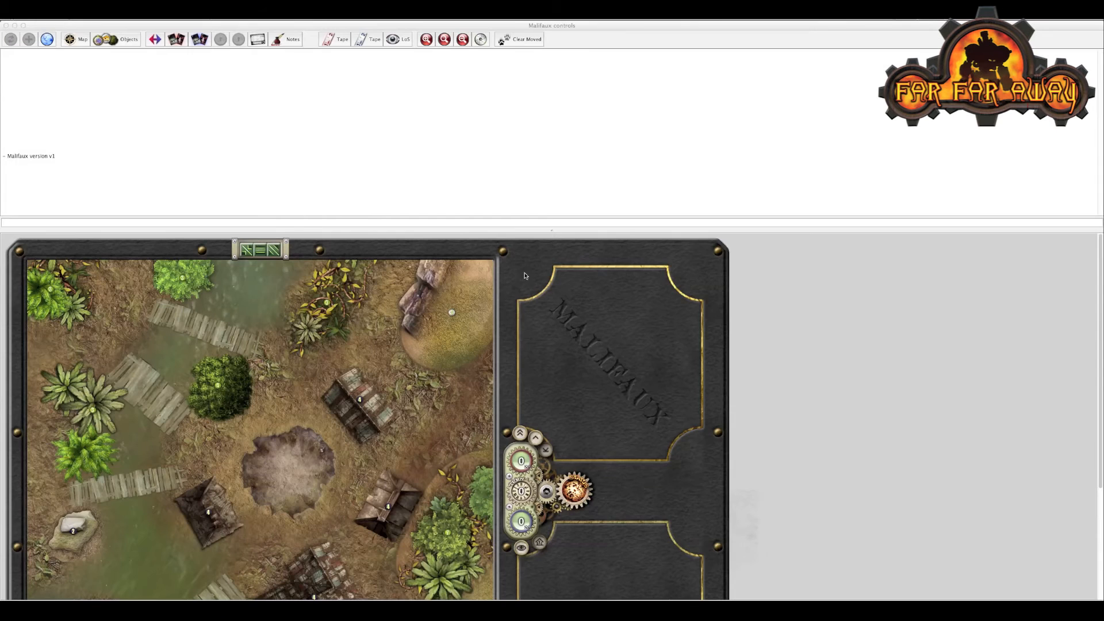
mouse_move(907, 140)
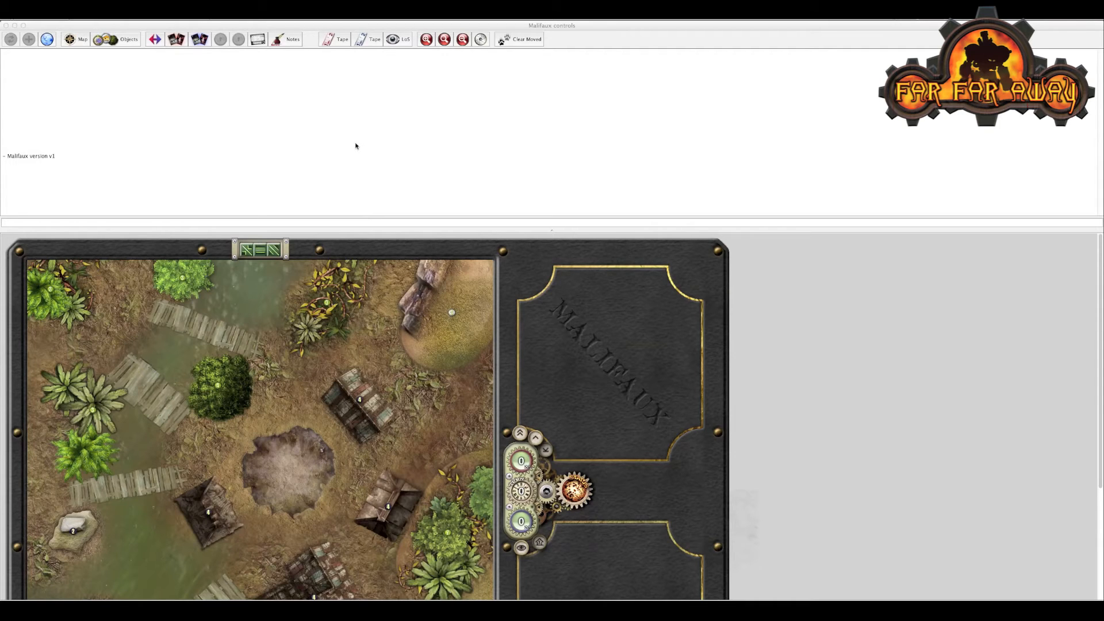
mouse_move(554, 233)
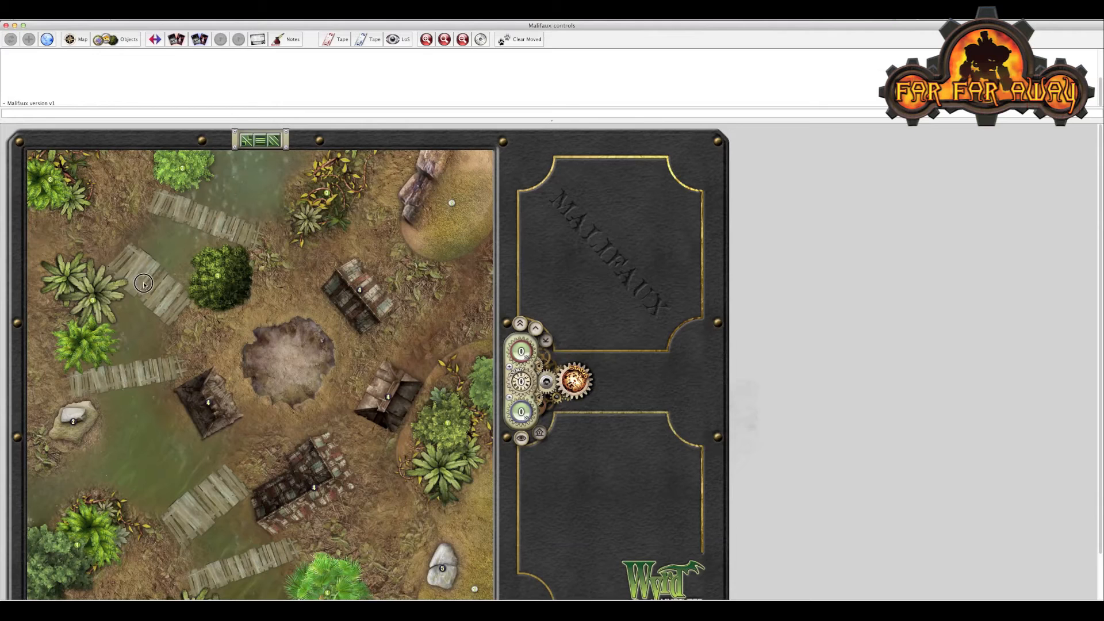
mouse_move(302, 362)
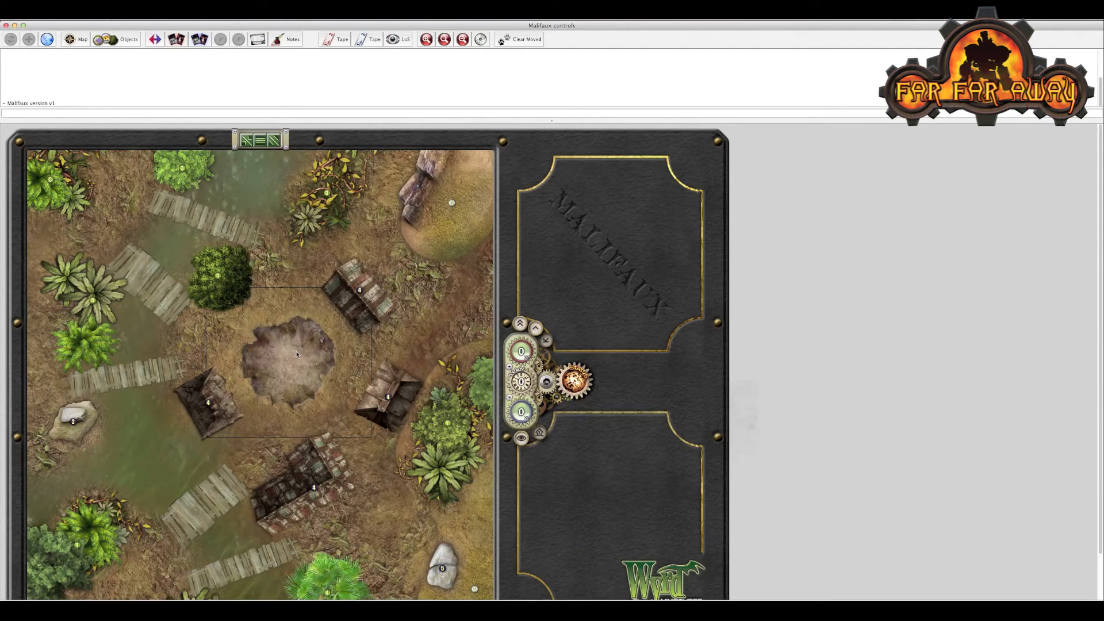
right_click(296, 354)
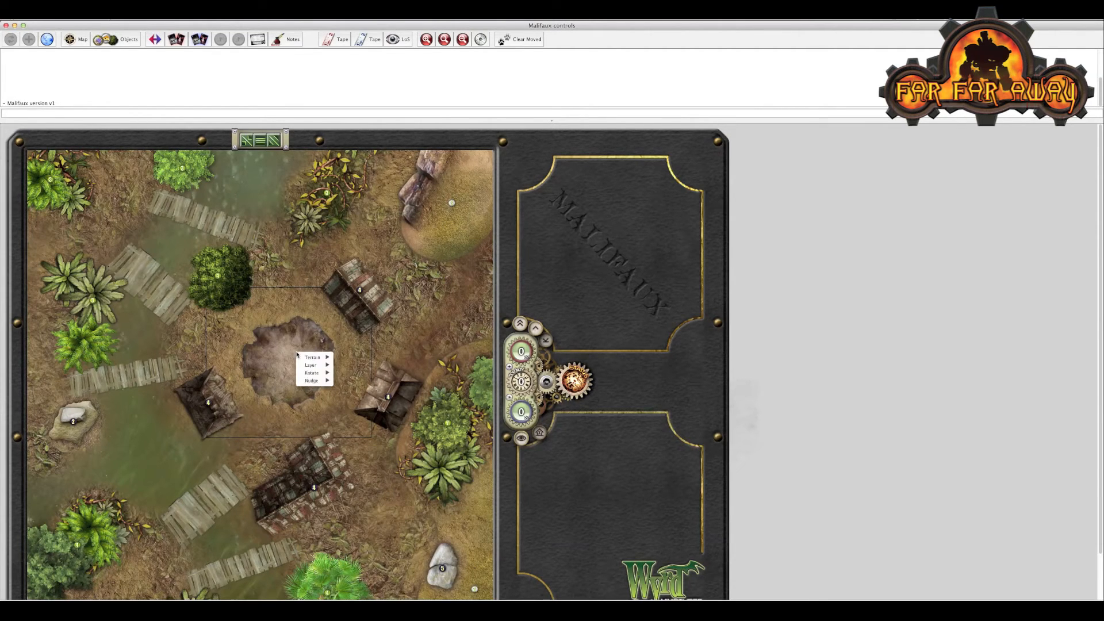
mouse_move(312, 356)
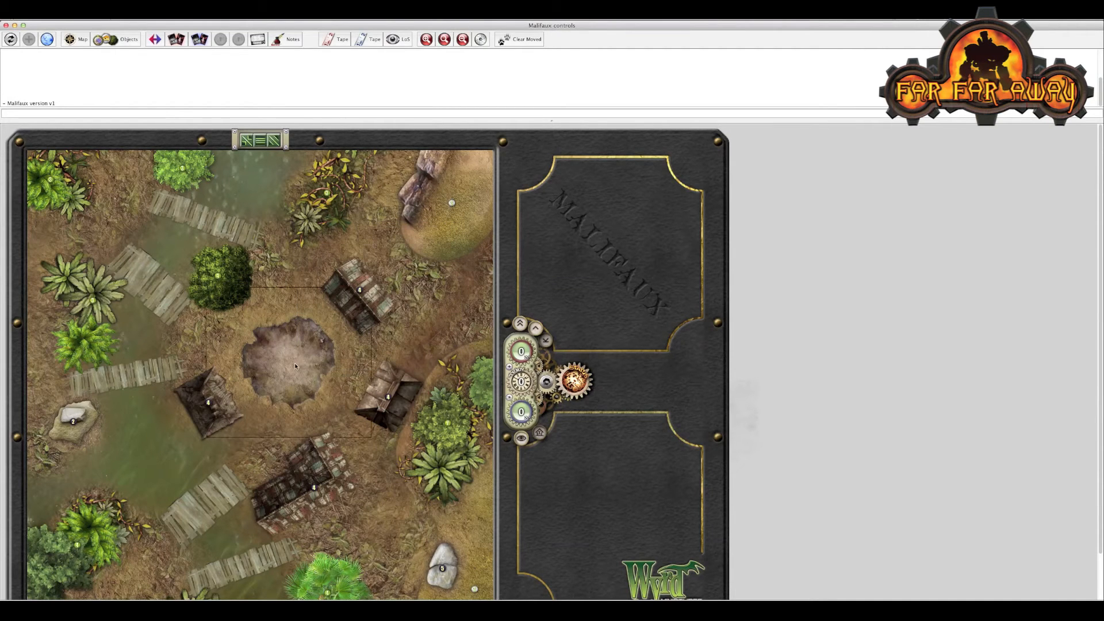
Delete the central muddy crater terrain piece from the Bog's Hole map.
right_click(296, 365)
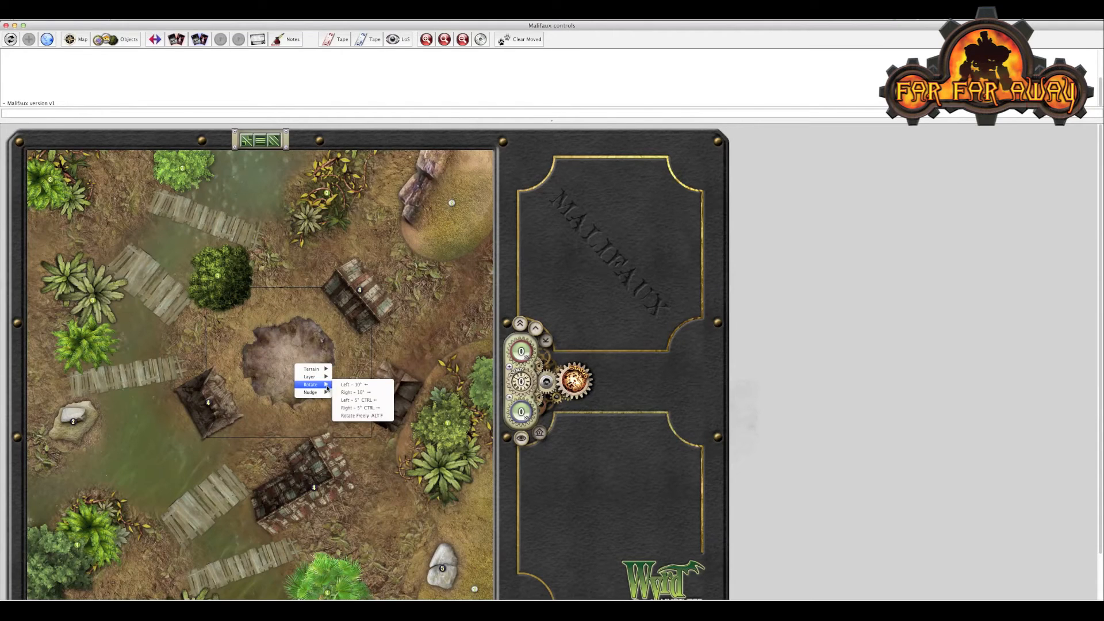
mouse_move(355, 392)
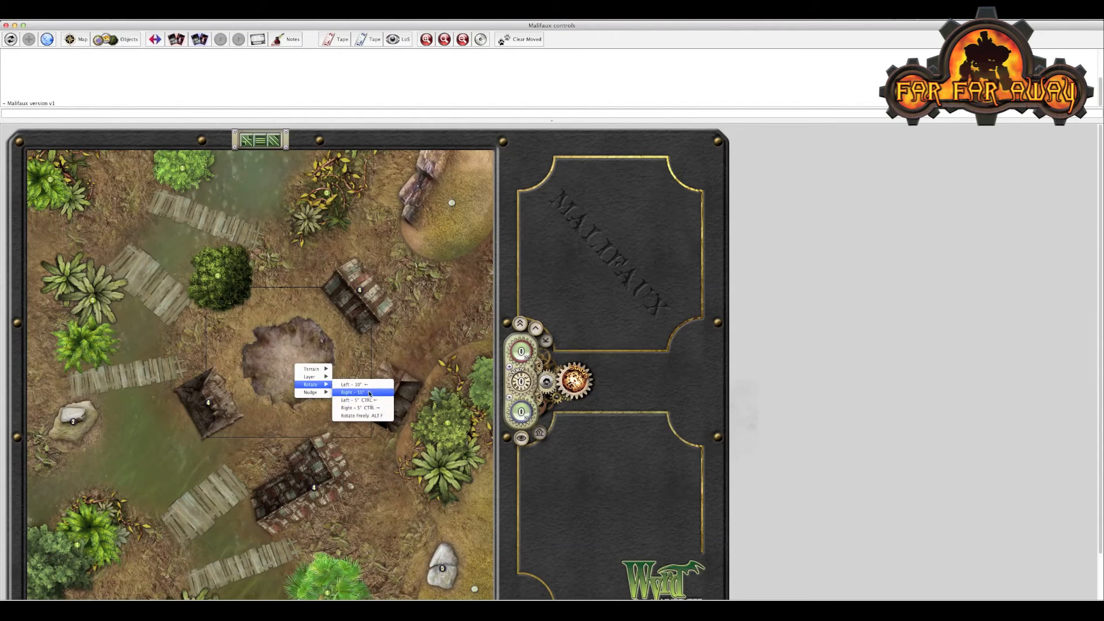
mouse_move(361, 415)
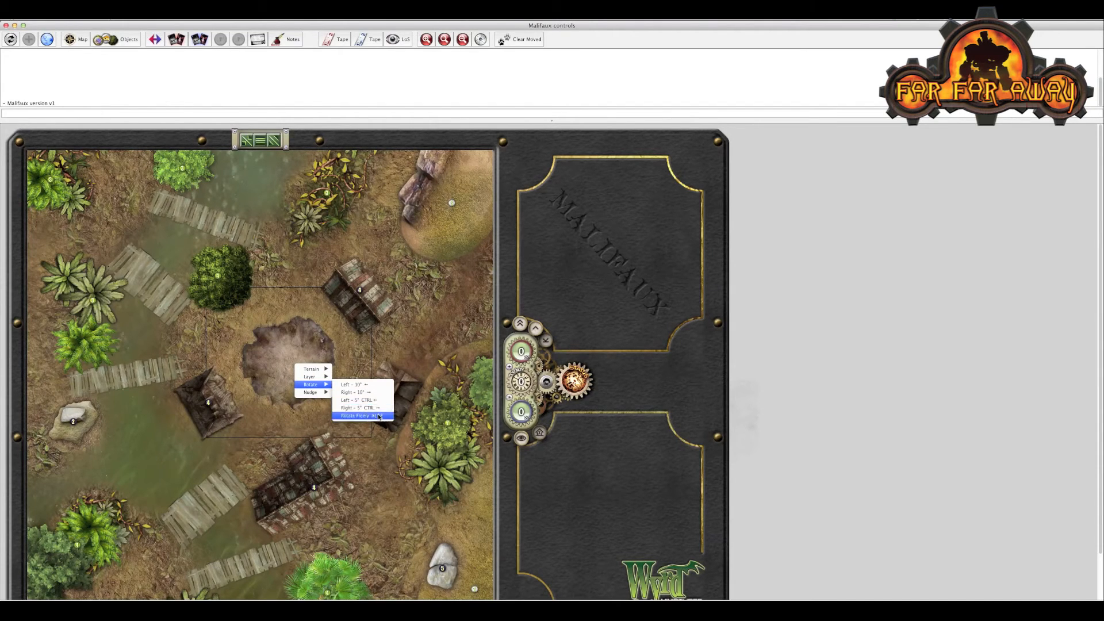
click(355, 415)
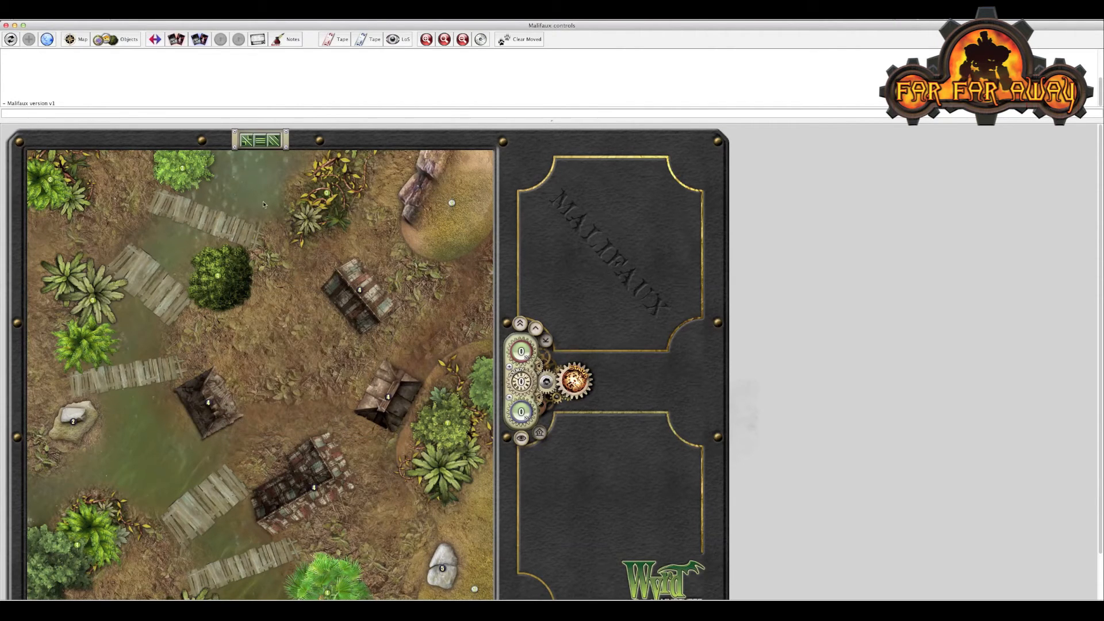
mouse_move(188, 68)
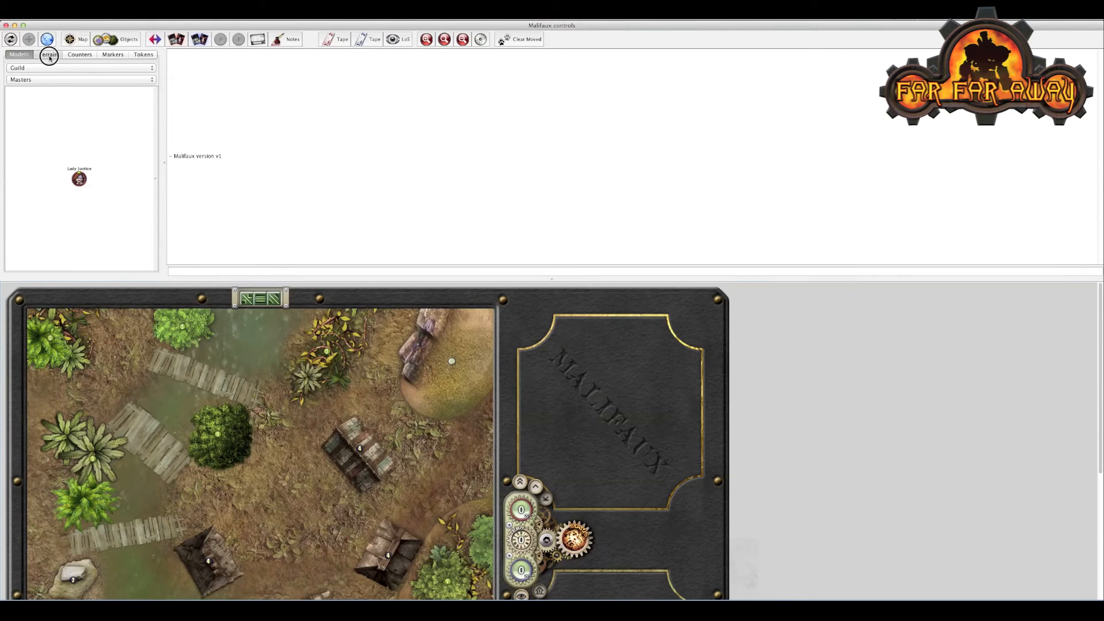
Switch the pieces palette to Terrain > Structures > Gremlin.
click(48, 54)
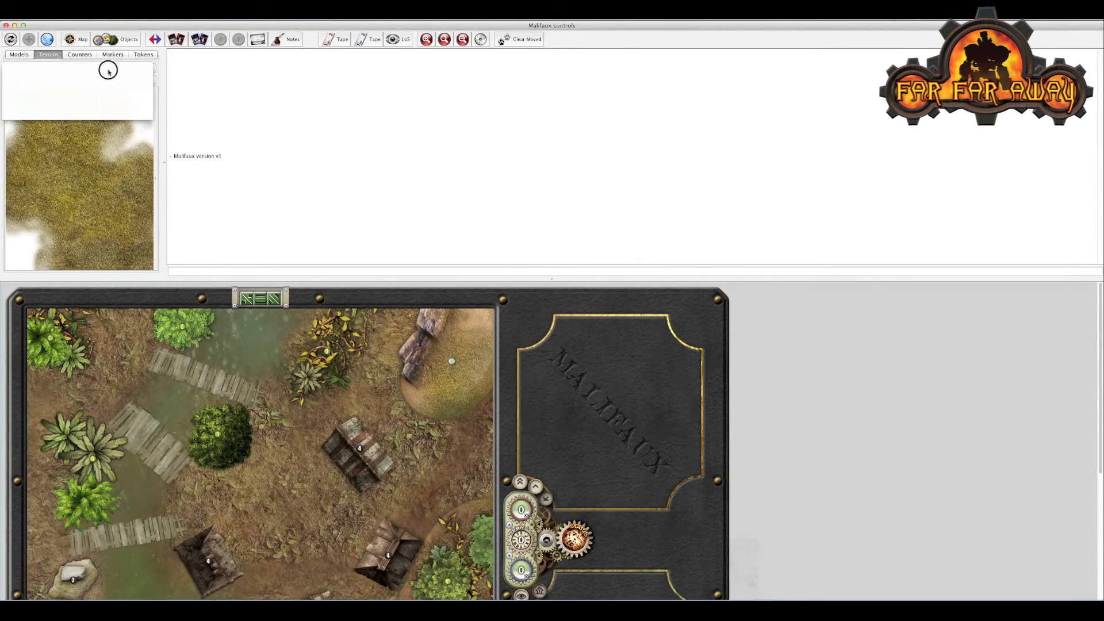
click(77, 70)
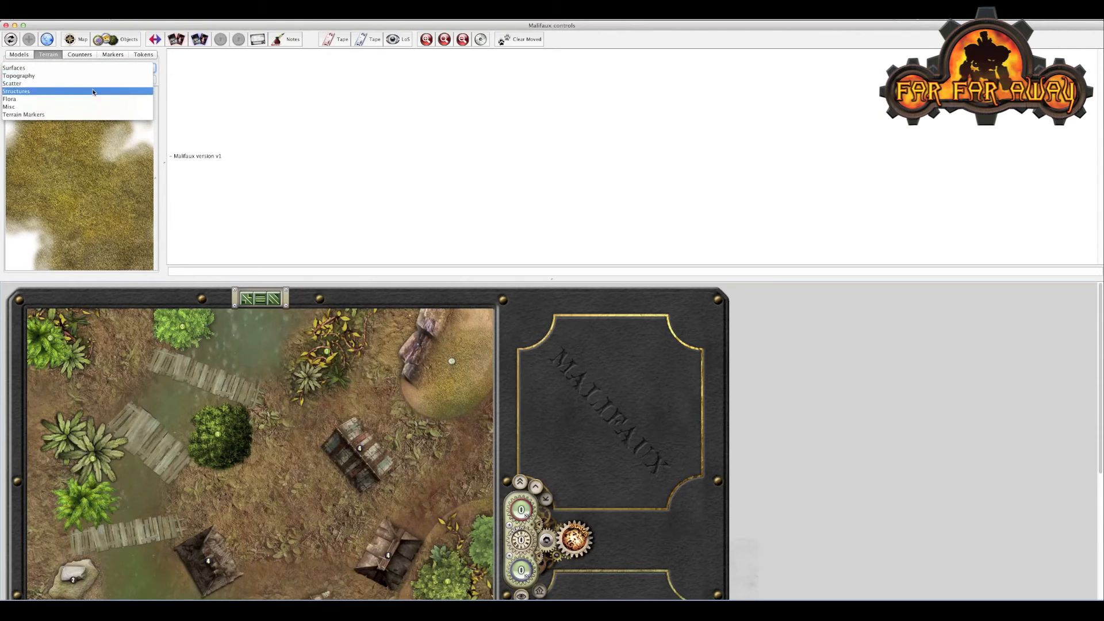
click(15, 91)
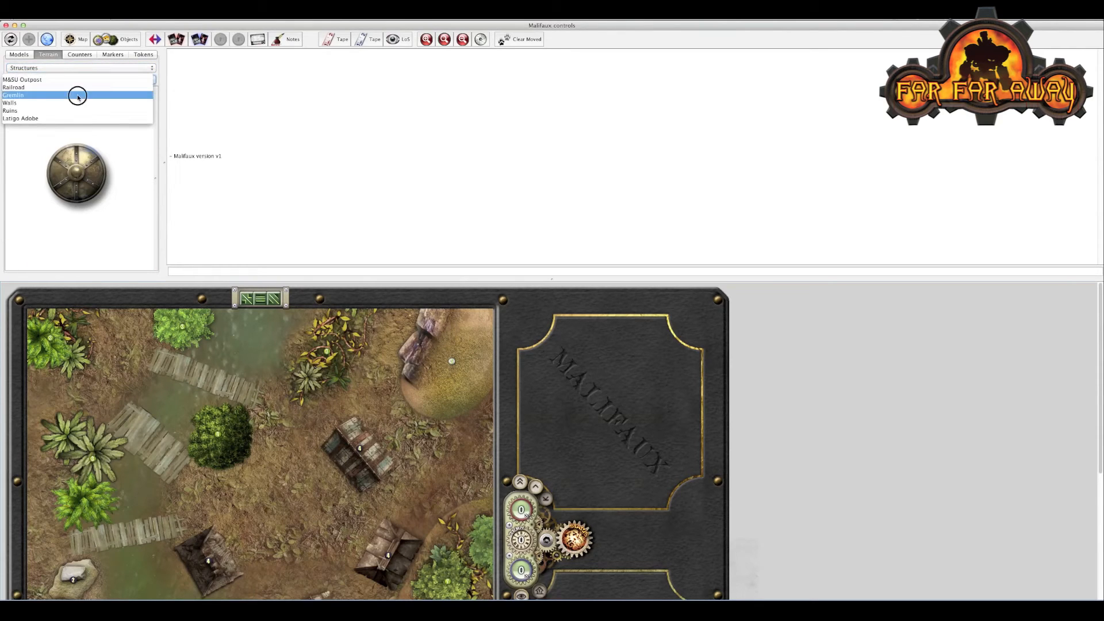
click(13, 94)
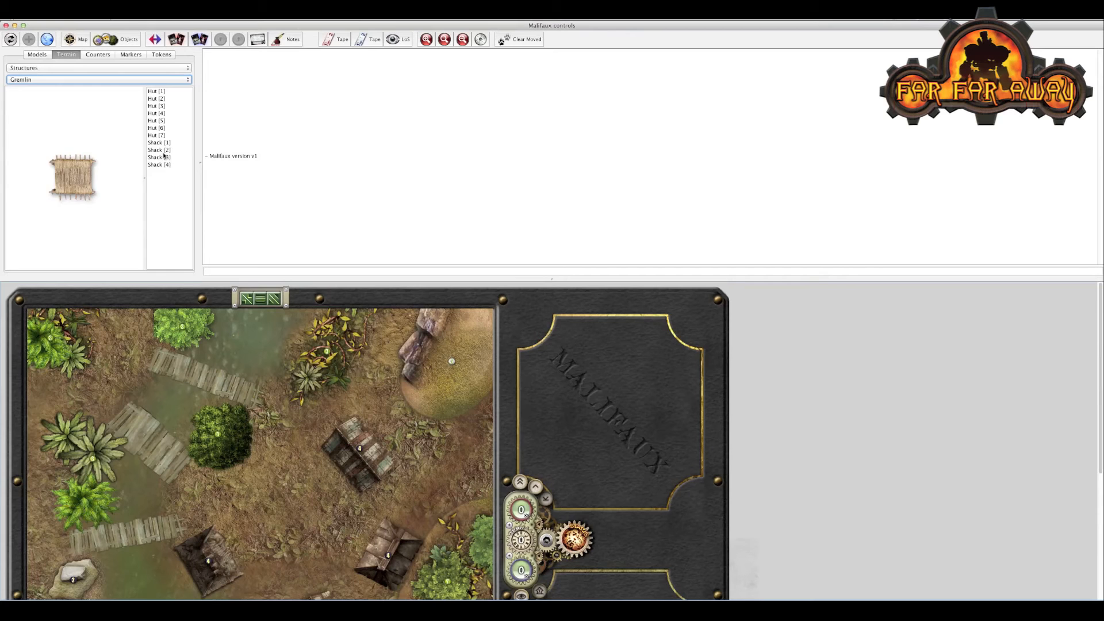
Preview the gremlin shacks and pick up the round Hut (7) for placement.
click(158, 149)
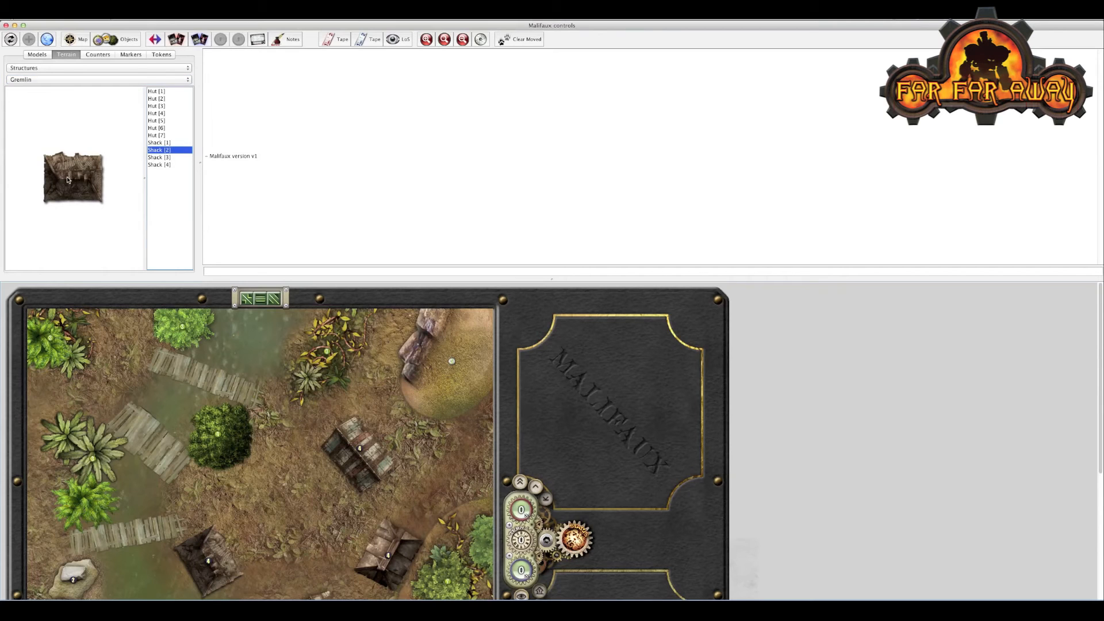
click(159, 158)
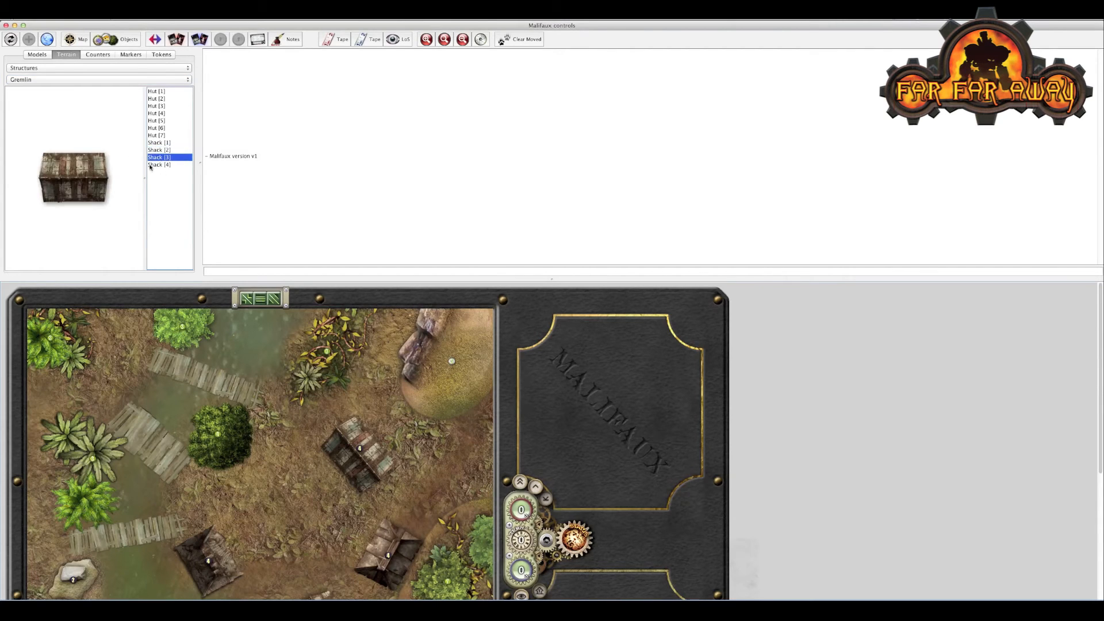
click(157, 136)
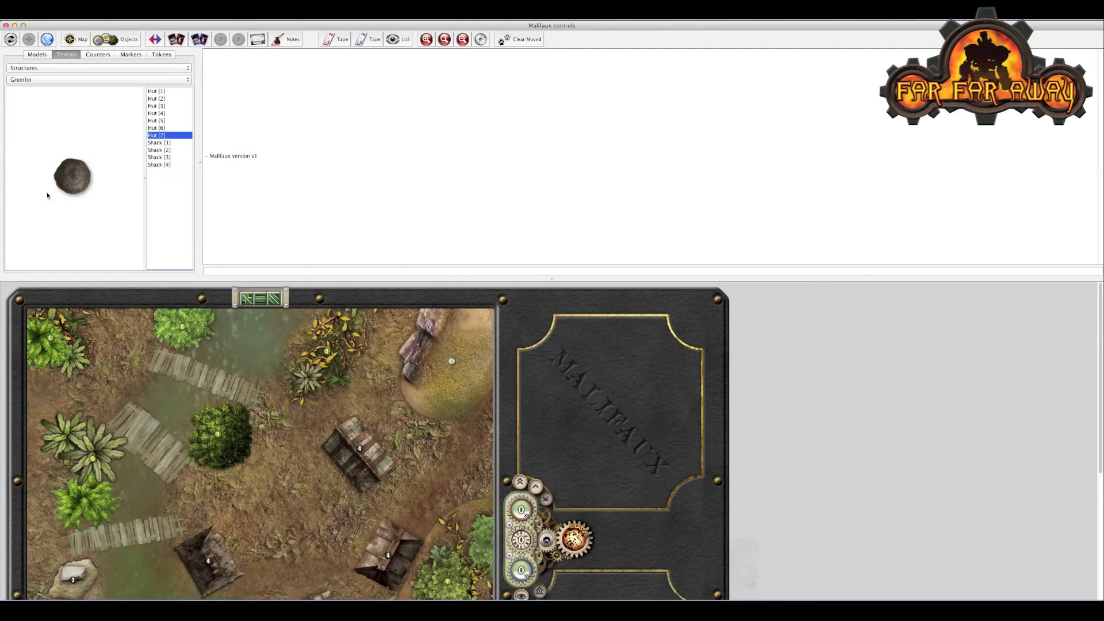
click(256, 490)
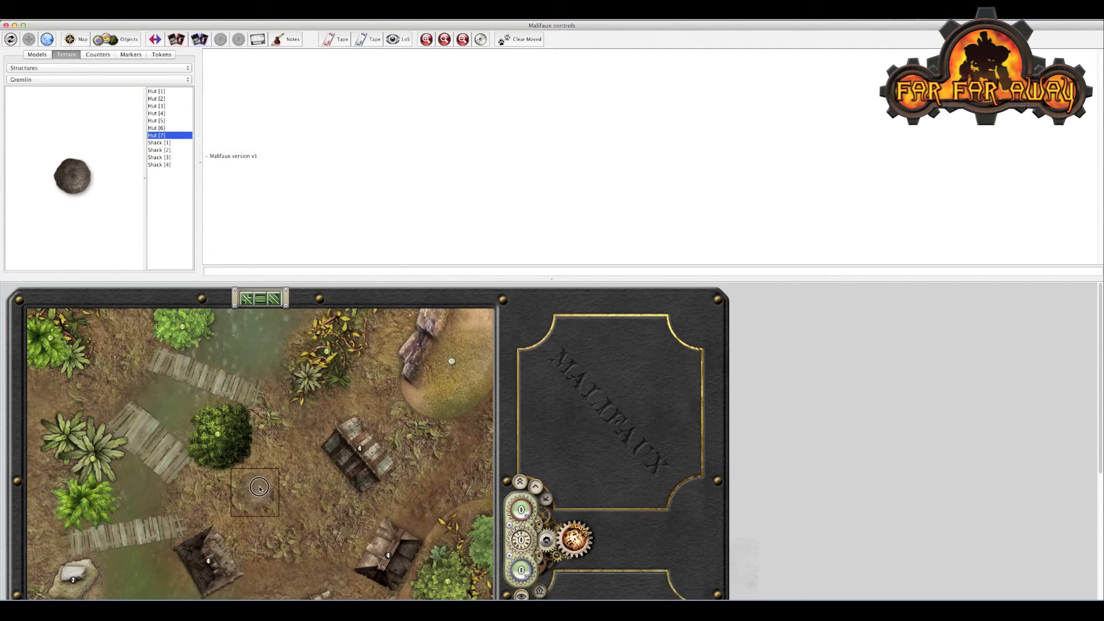
Place the round Gremlin hut at the map centre where the muddy patch was.
drag(257, 490, 299, 524)
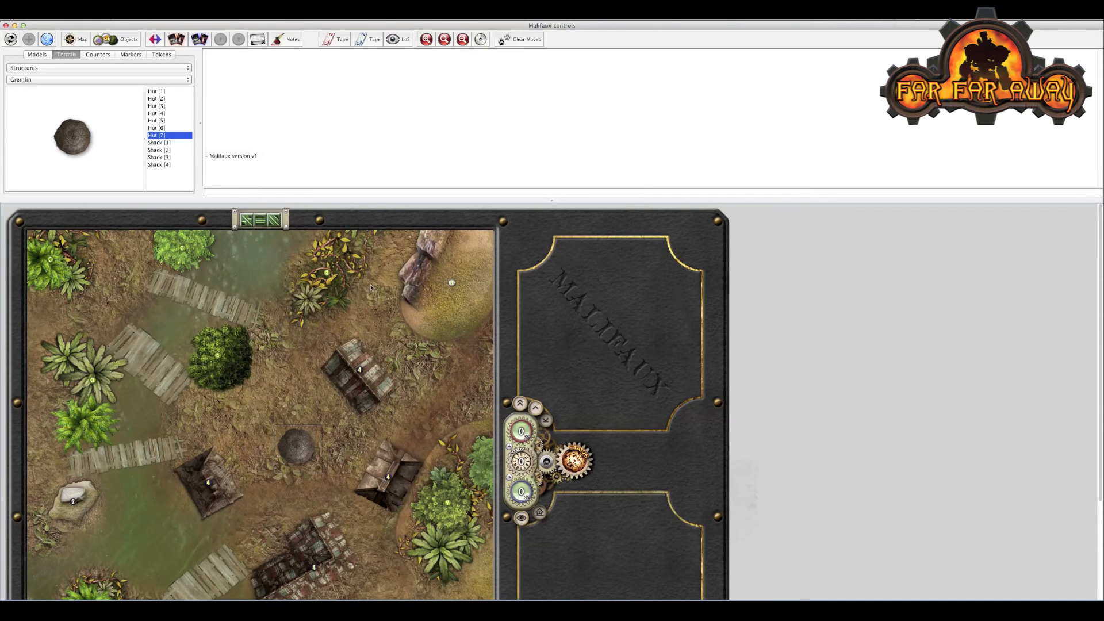
mouse_move(173, 343)
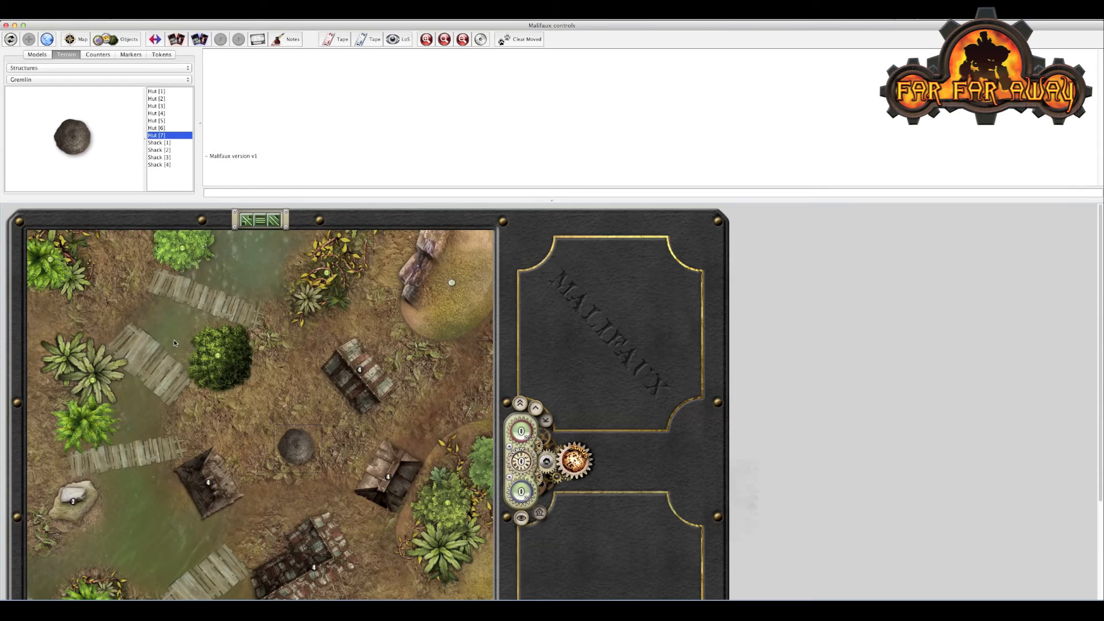
mouse_move(100, 367)
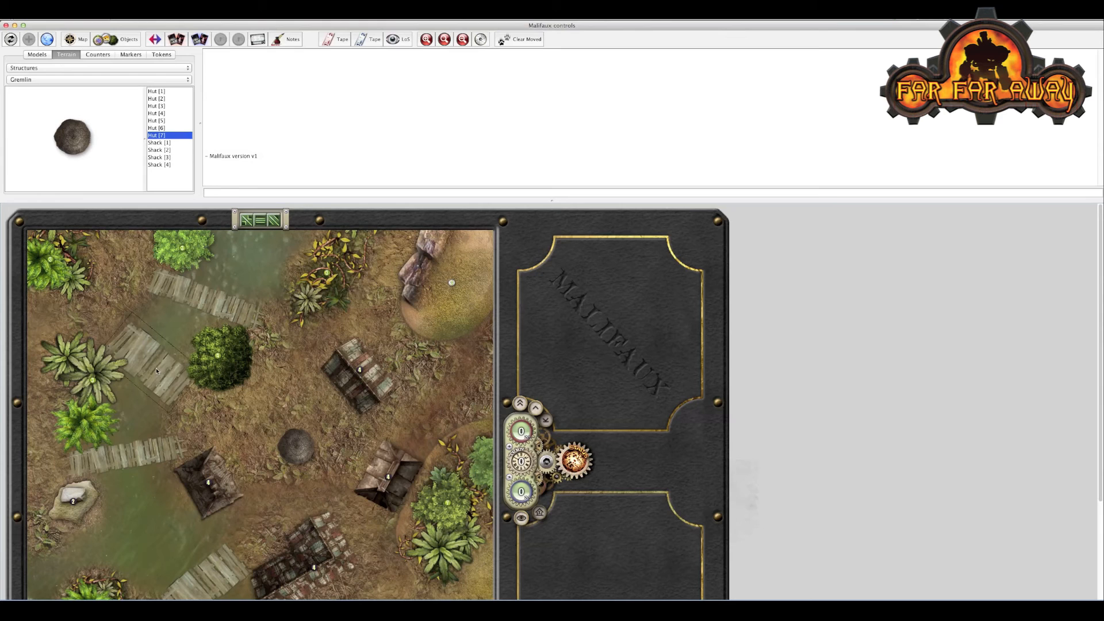
Move the plank walkway left of the central bush to Layer 4 – Platforms / Rocks.
right_click(156, 371)
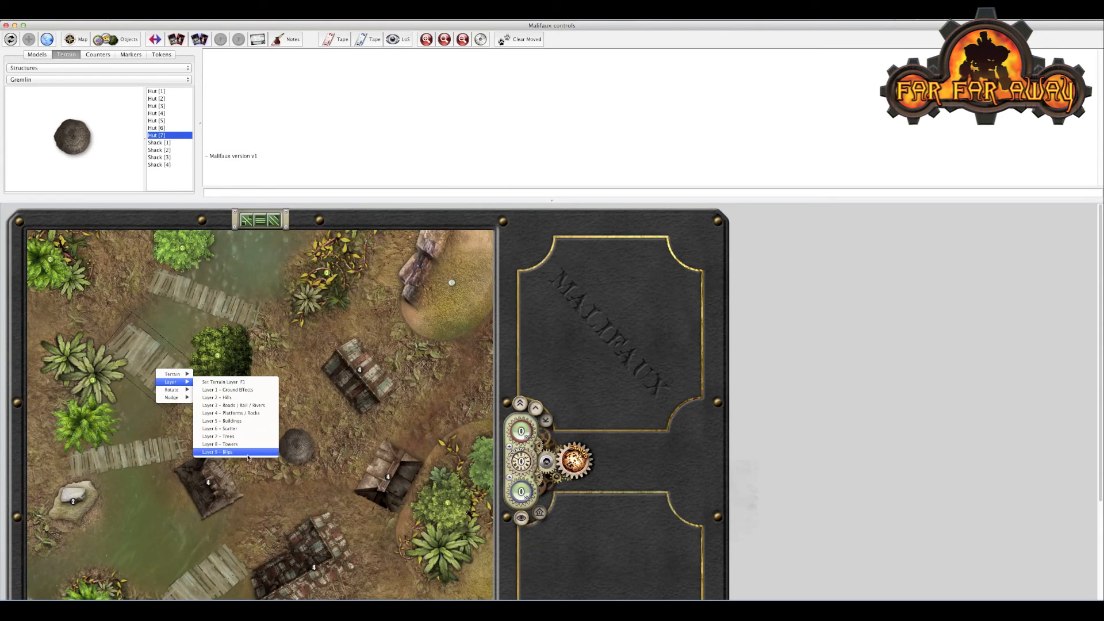
click(217, 452)
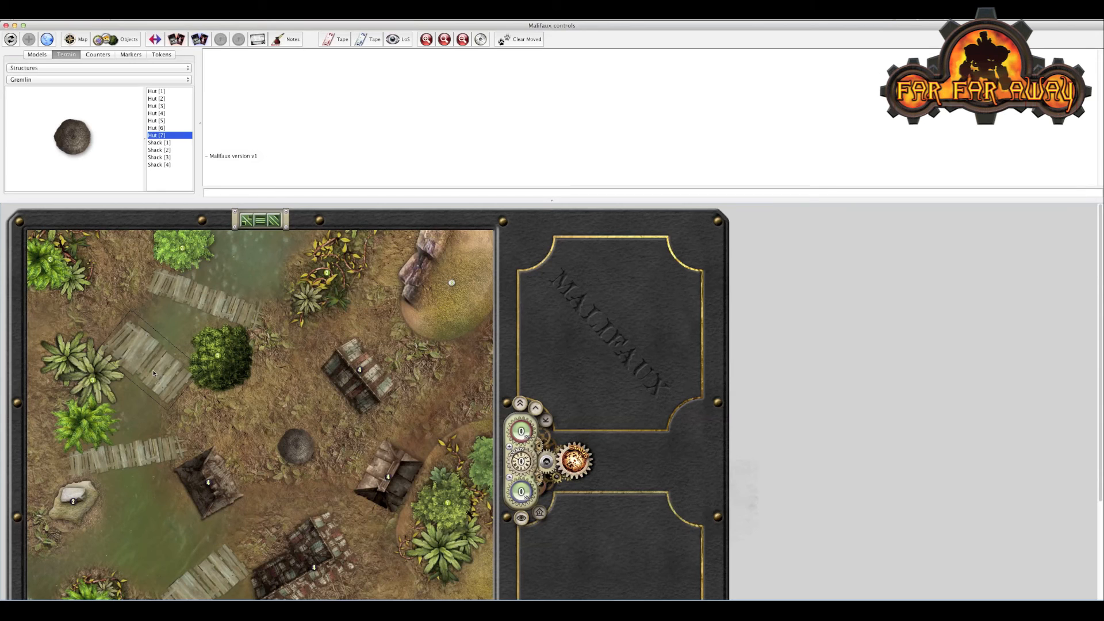
right_click(153, 373)
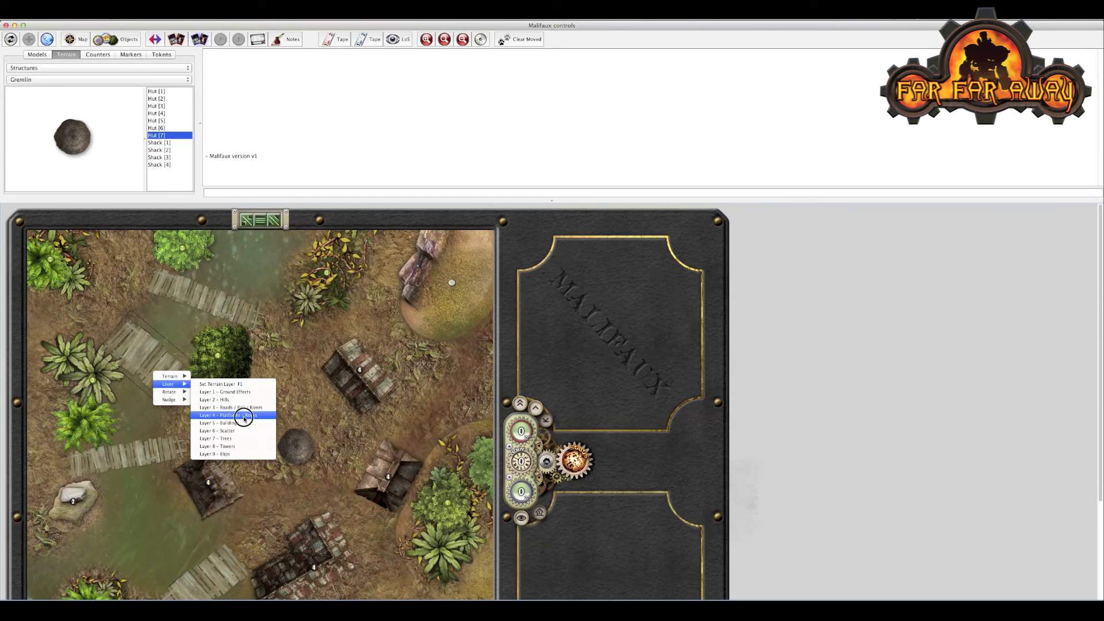
click(228, 415)
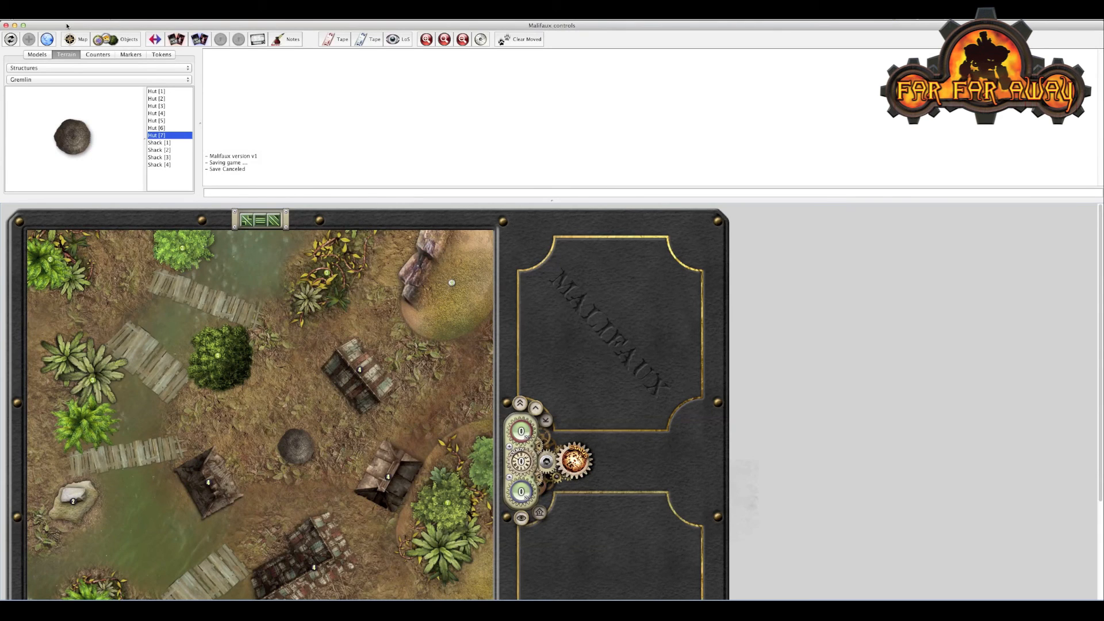
Bring up the game file options to save the edited map.
click(43, 27)
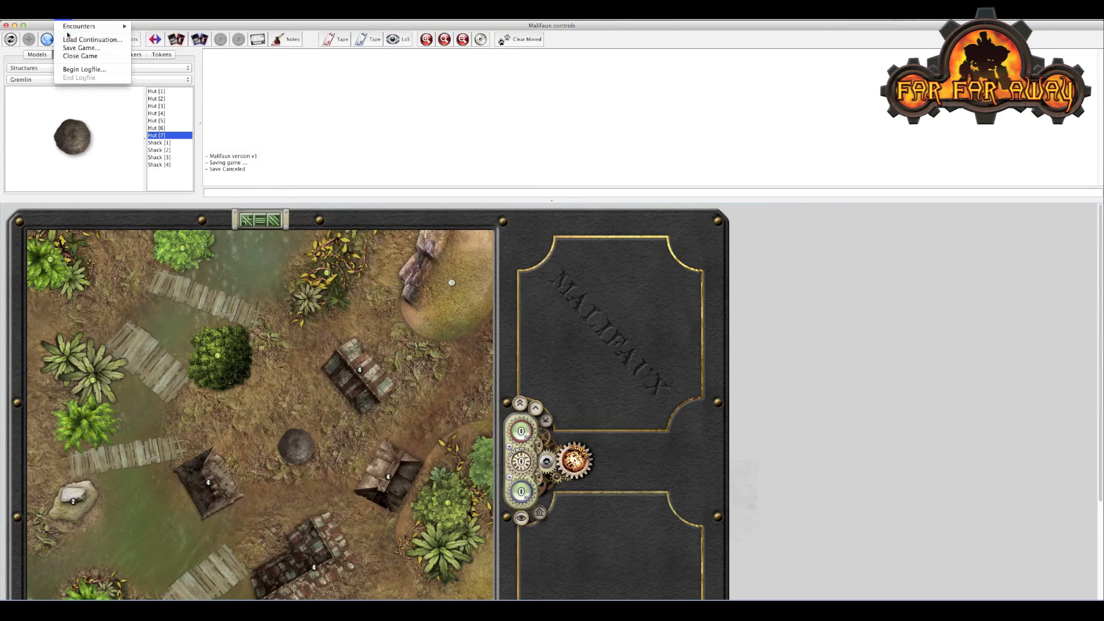
mouse_move(80, 49)
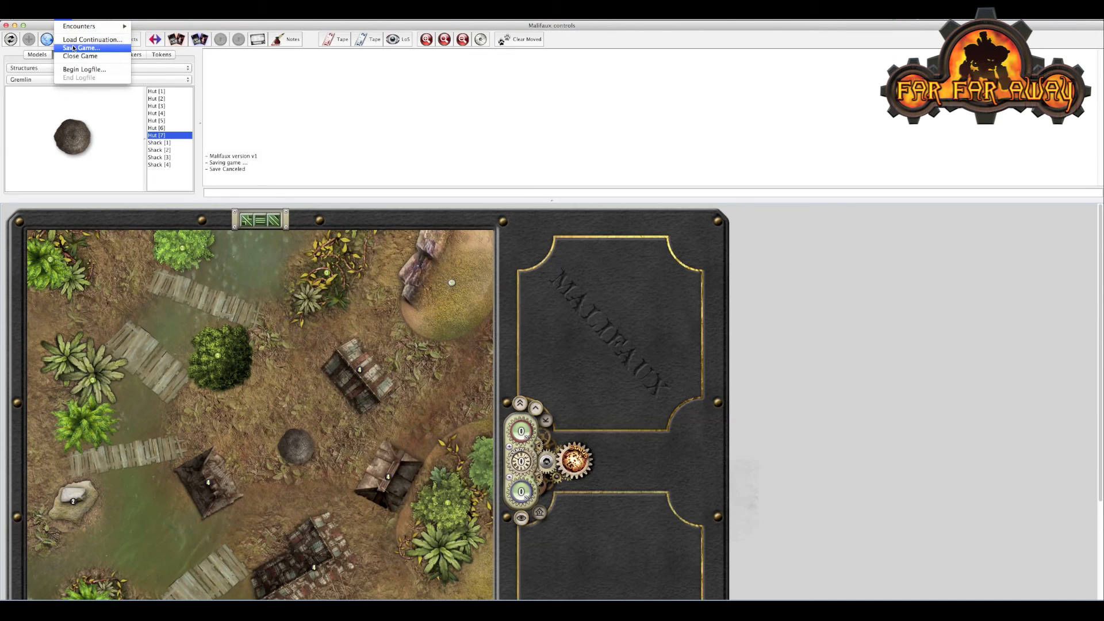